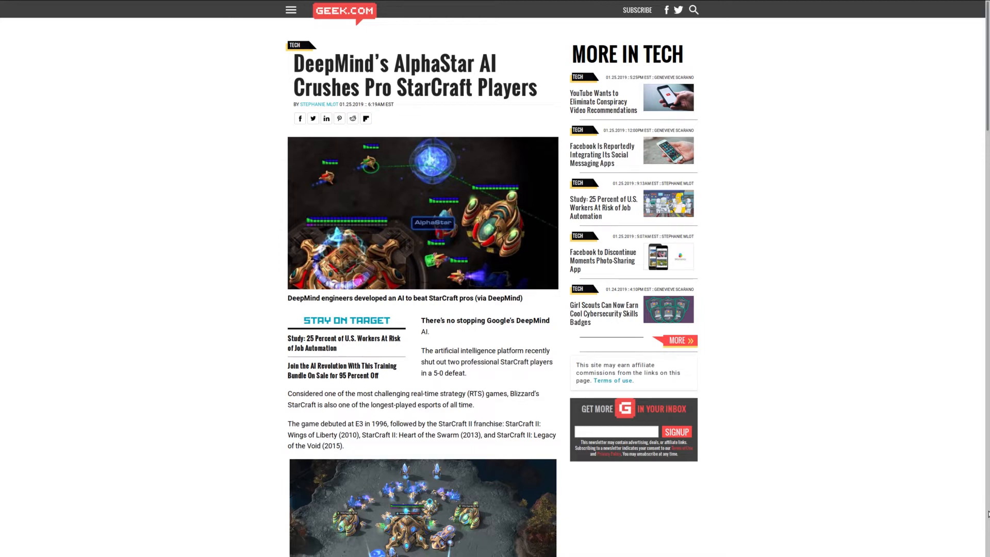
mouse_move(929, 482)
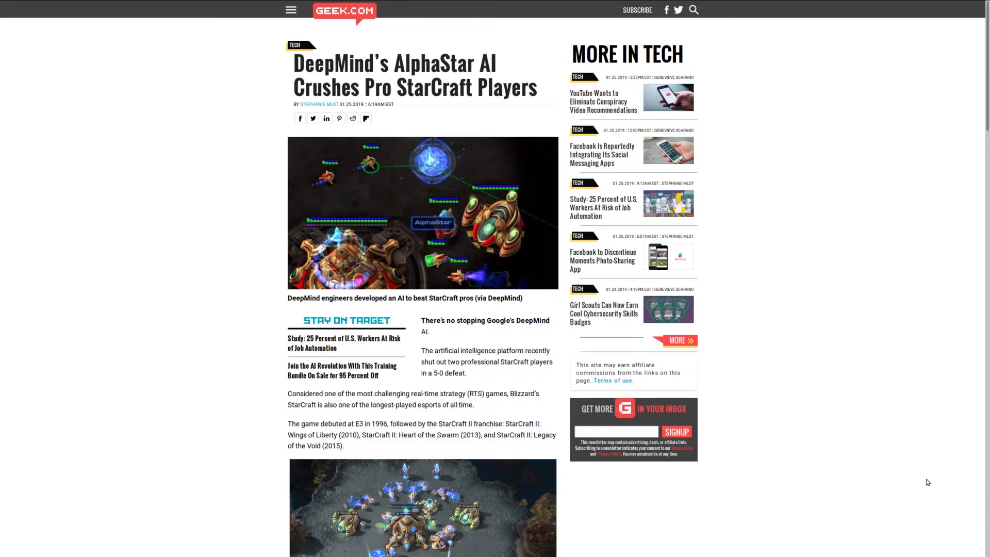
Scroll the Geek.com AlphaStar article to the match screenshot and DeepMind blog quote
scroll("down", 3)
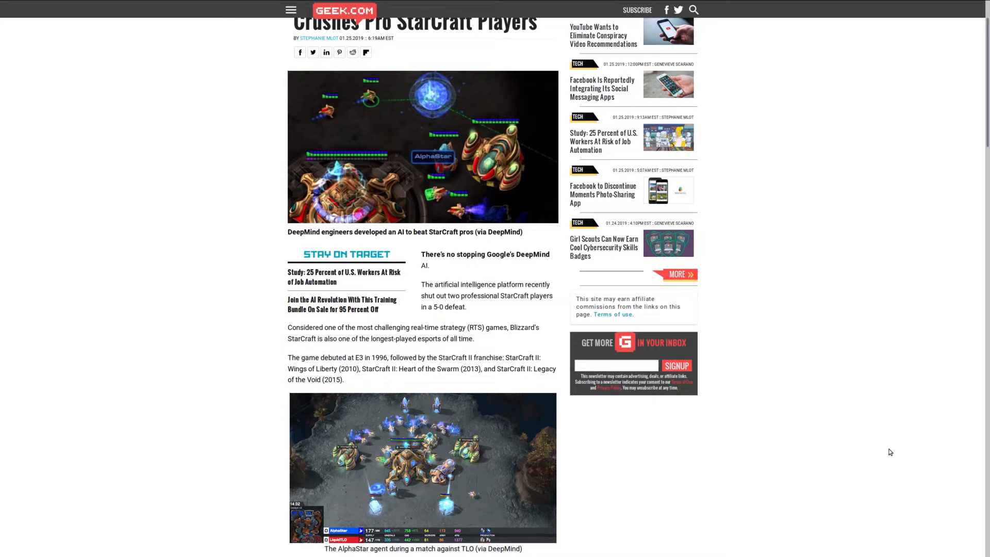
mouse_move(951, 385)
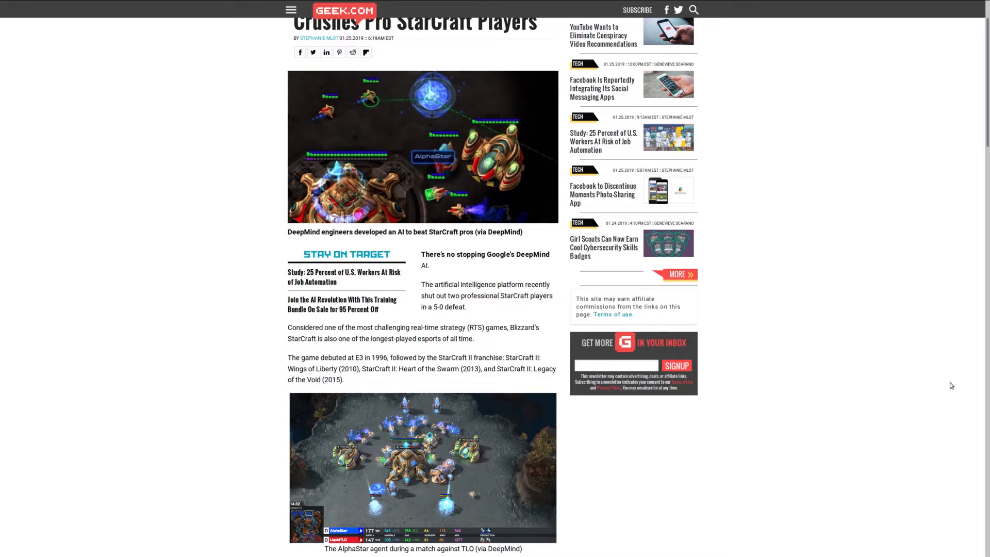
mouse_move(514, 310)
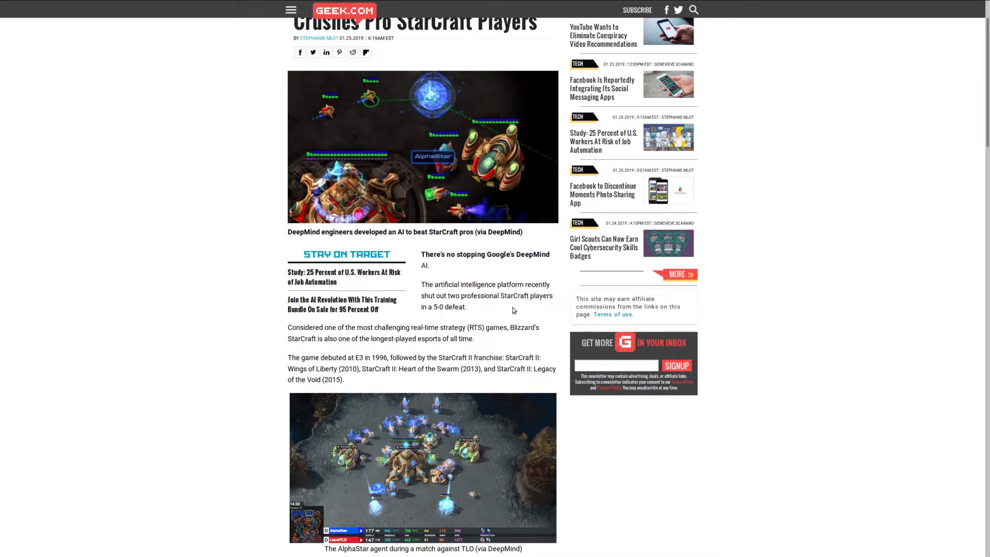
mouse_move(501, 293)
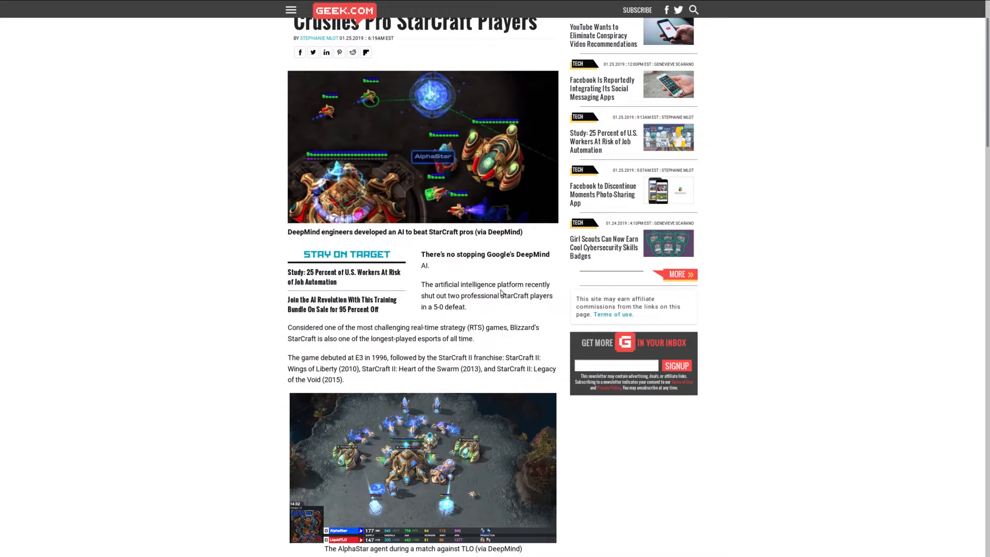
scroll("down", 3)
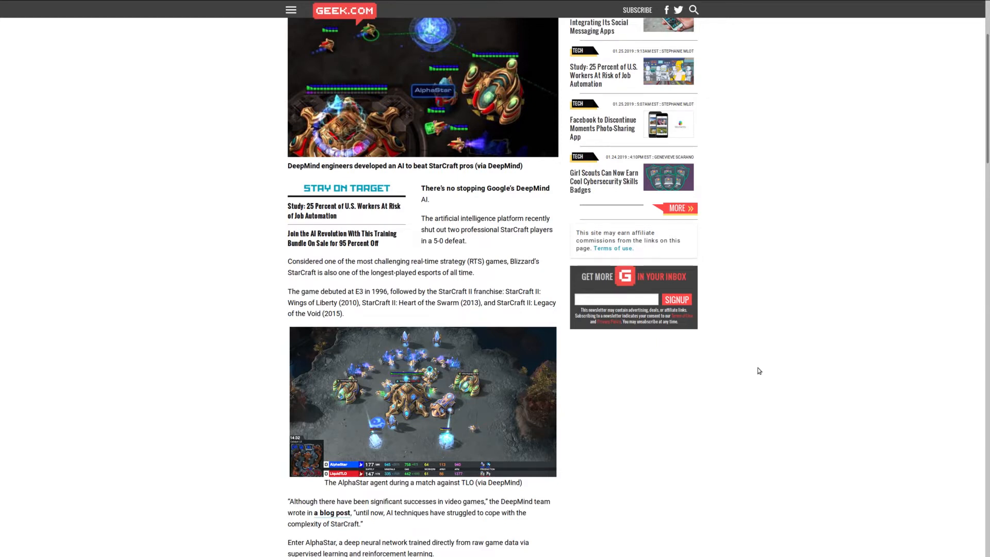
Scroll past the AlphaStar video and TLO quote to the APM distribution chart
scroll("down", 3)
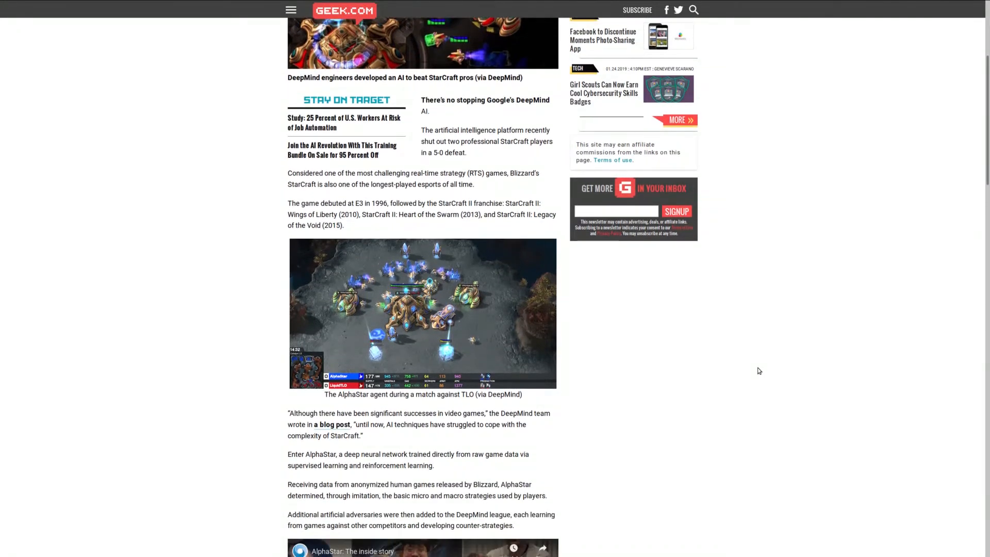
scroll("down", 3)
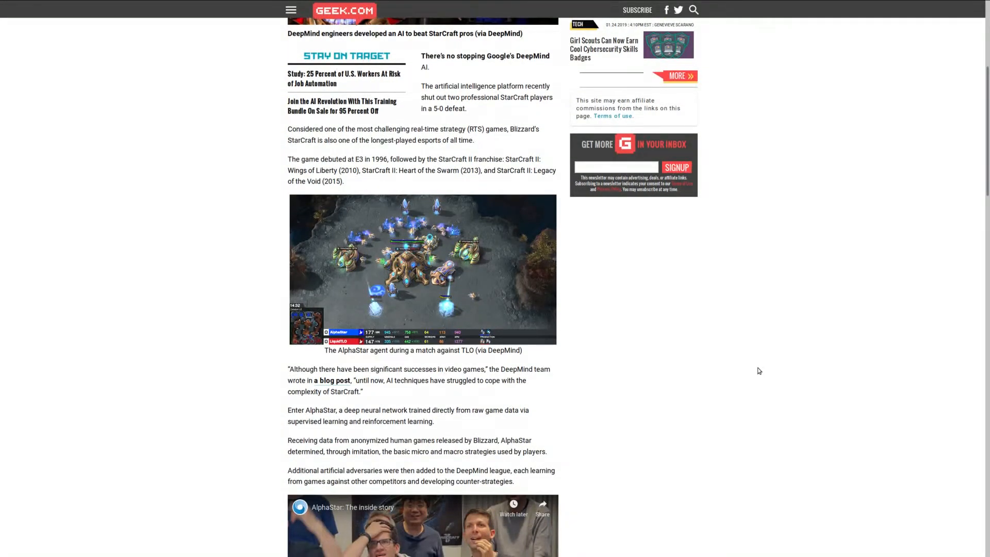
scroll("down", 3)
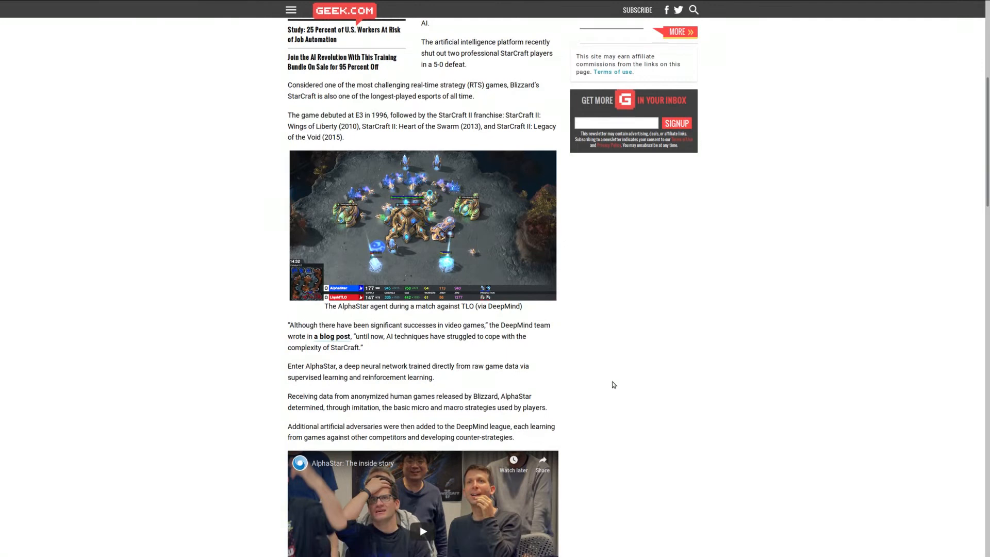
scroll("down", 3)
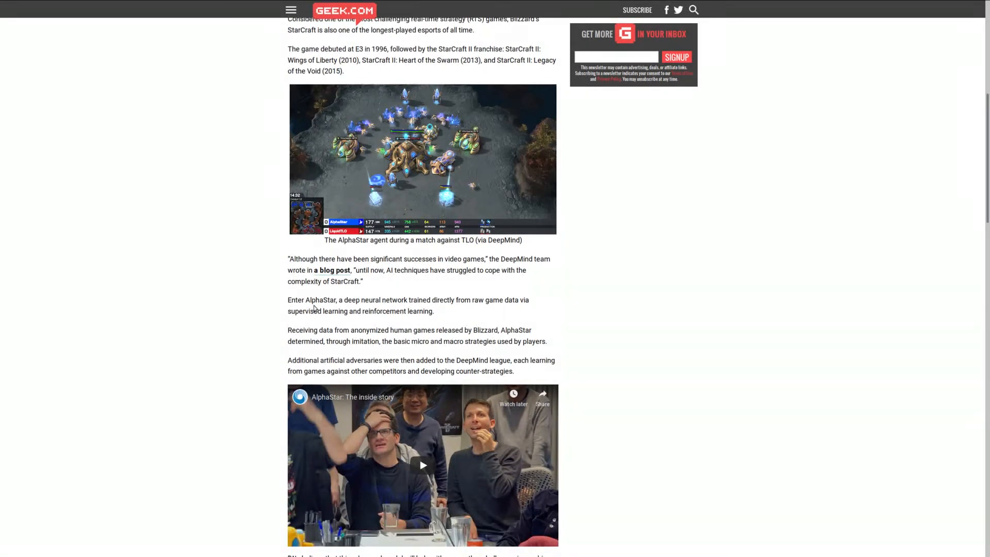
mouse_move(409, 310)
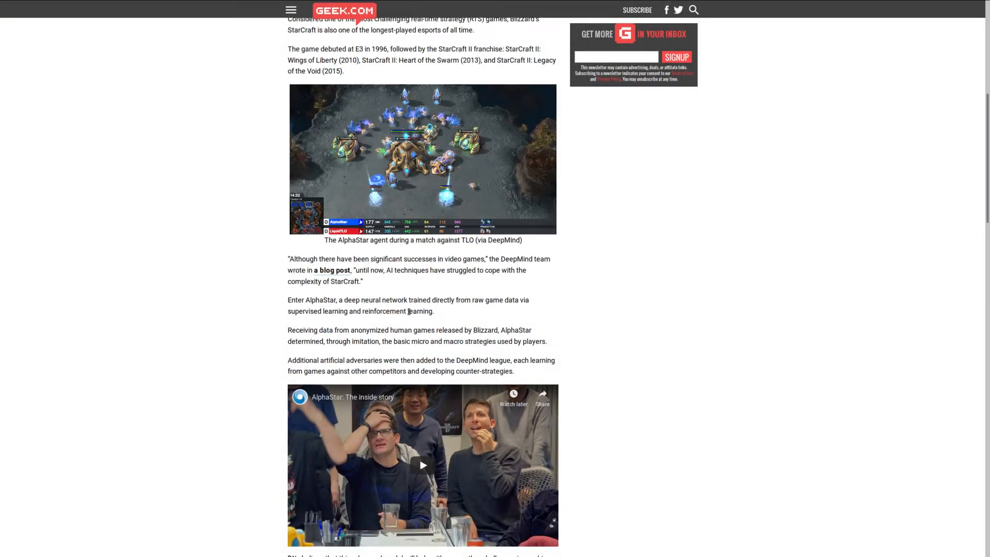
scroll("down", 3)
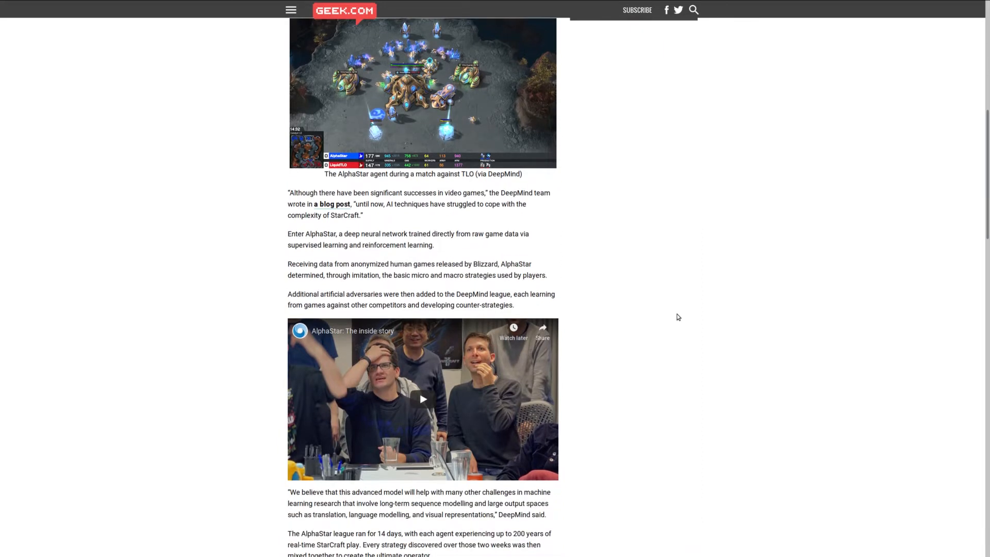
scroll("down", 3)
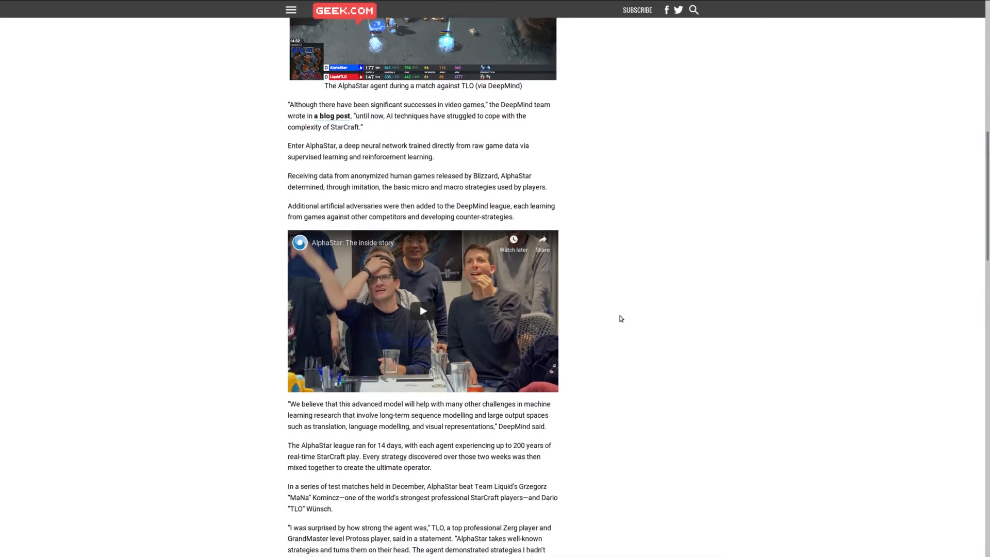
scroll("down", 3)
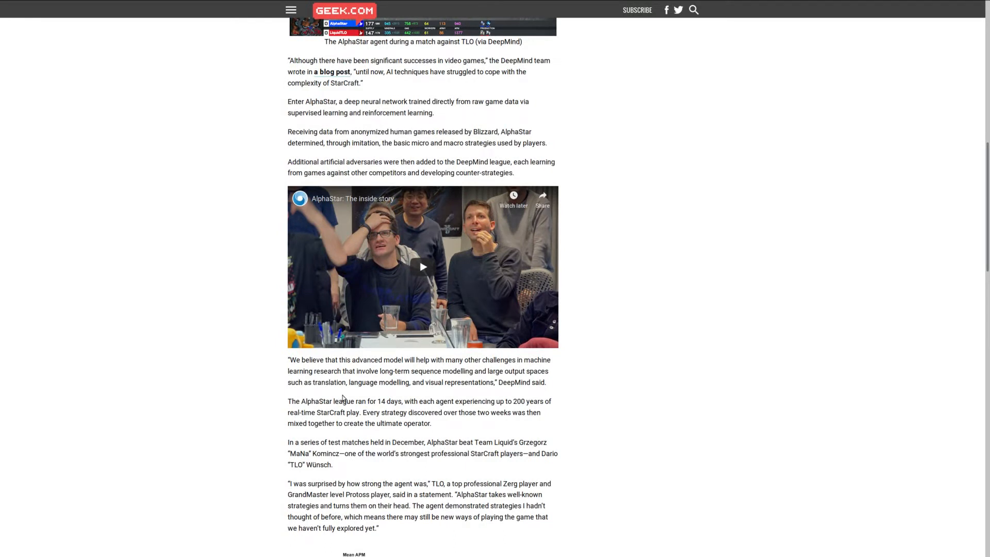
mouse_move(388, 409)
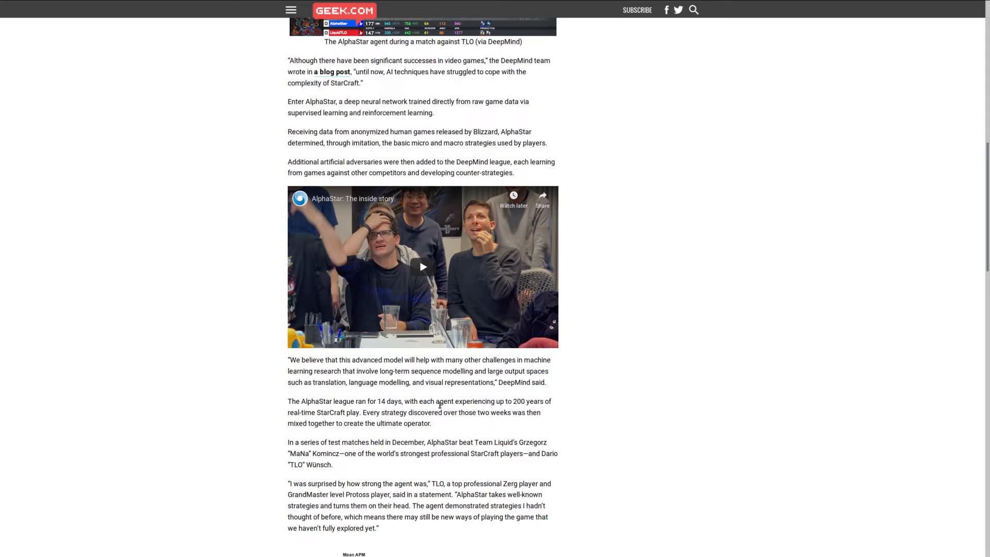
mouse_move(340, 420)
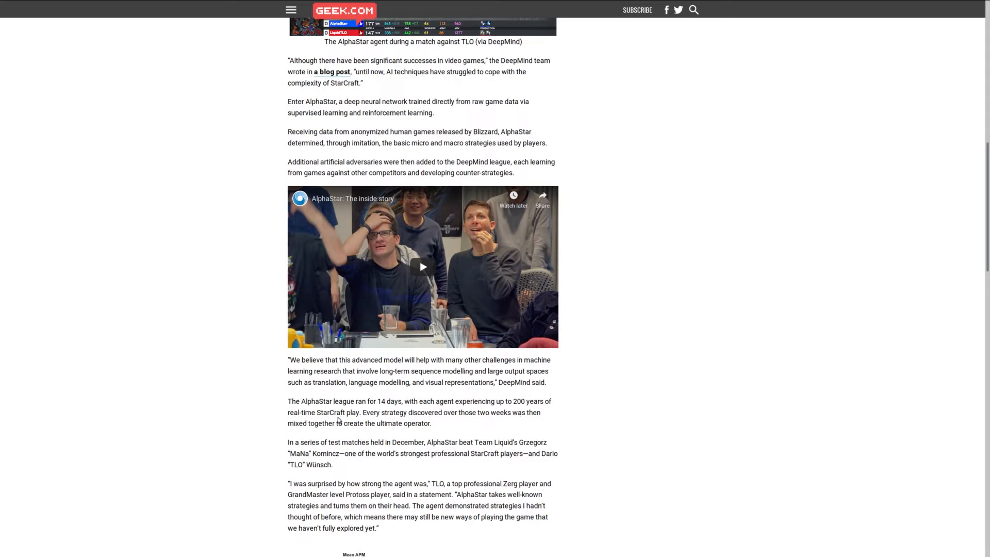
mouse_move(604, 411)
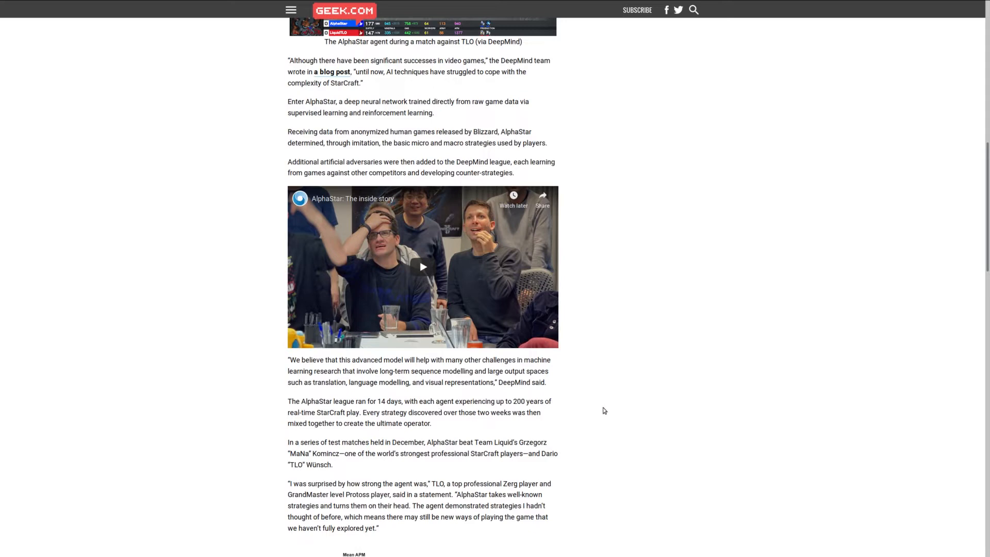
mouse_move(636, 202)
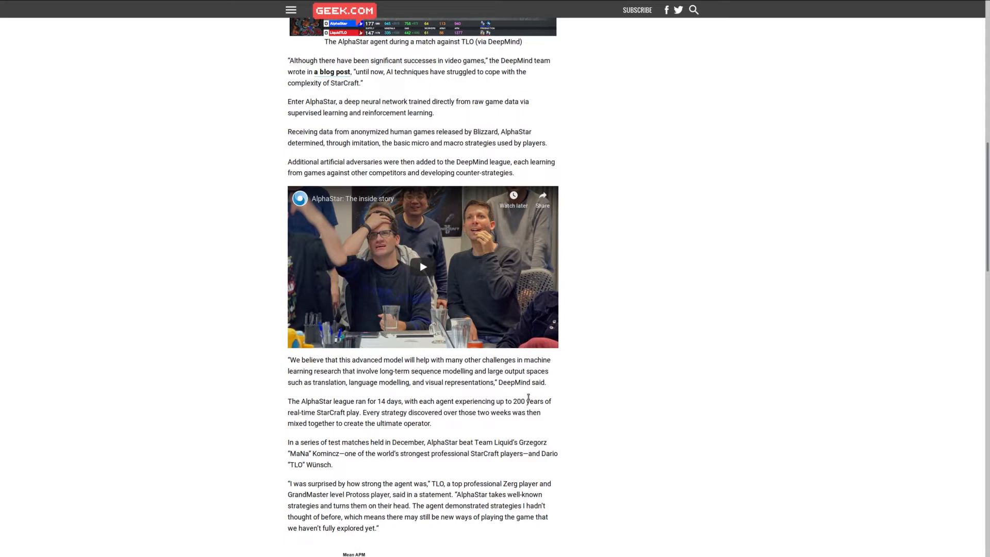
mouse_move(653, 368)
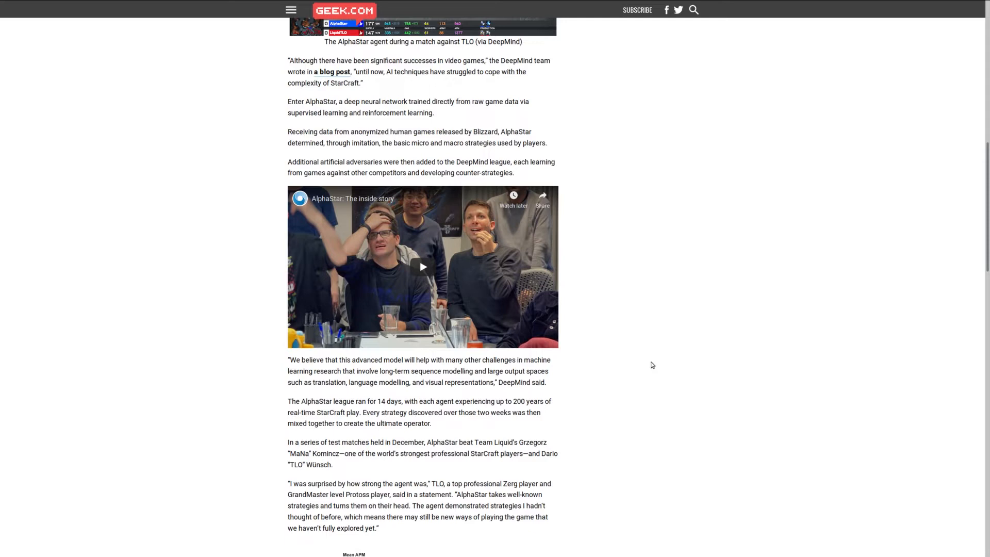
scroll("down", 3)
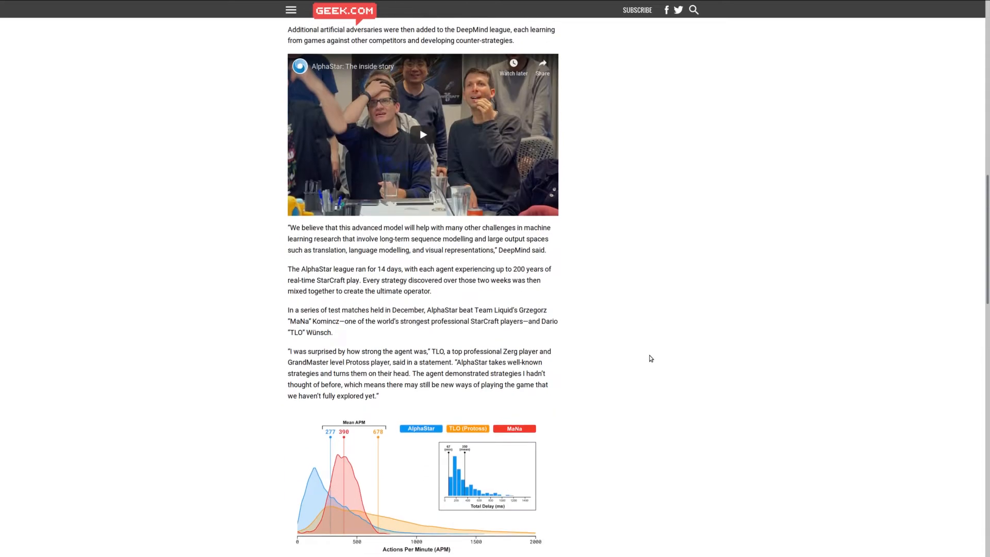
scroll("down", 3)
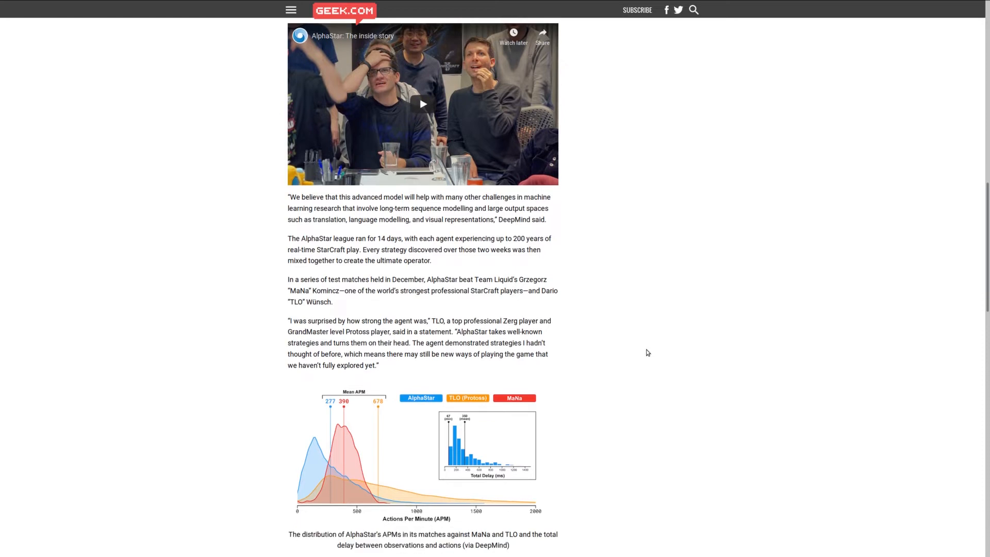
scroll("down", 3)
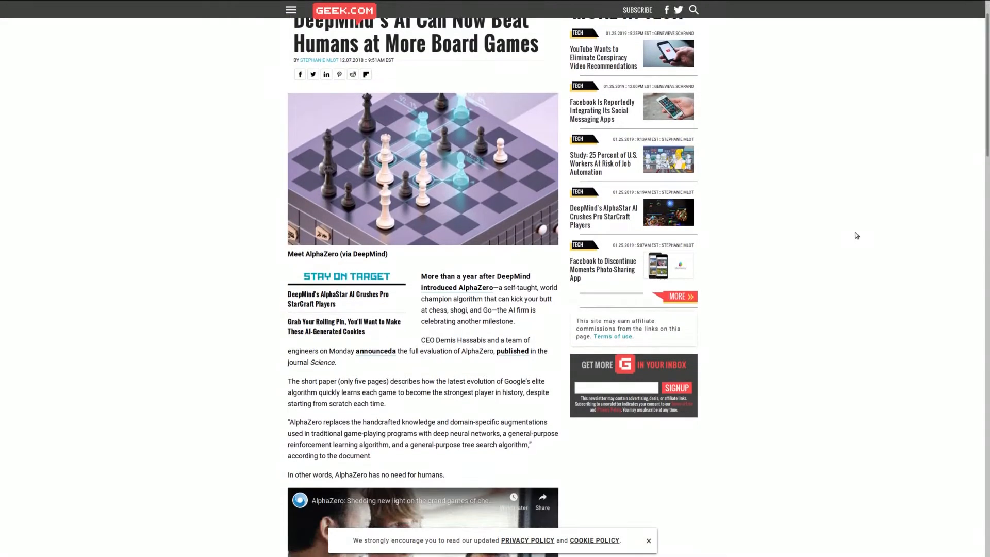
mouse_move(792, 233)
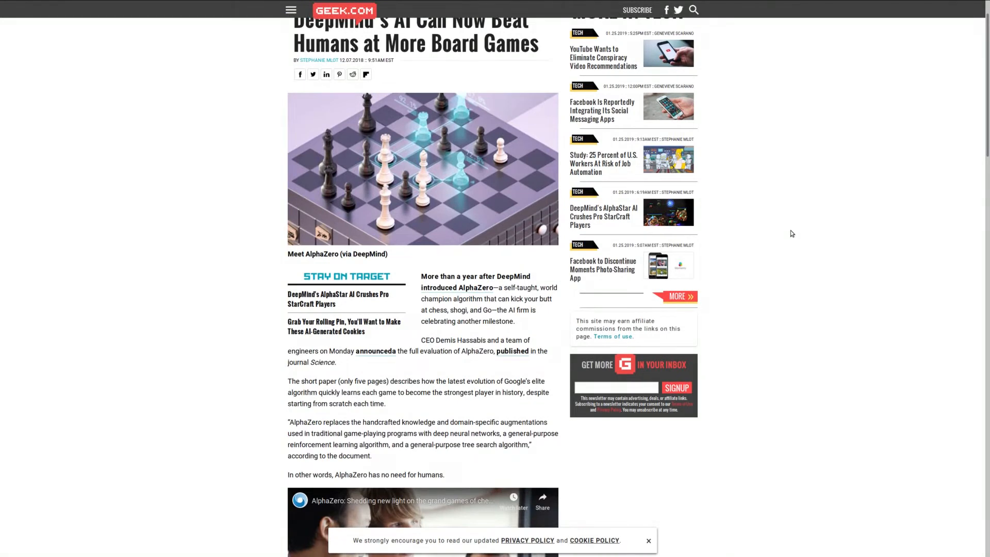
Read the AlphaZero board-games article past its video to the chess, shogi and Go results chart
scroll("down", 3)
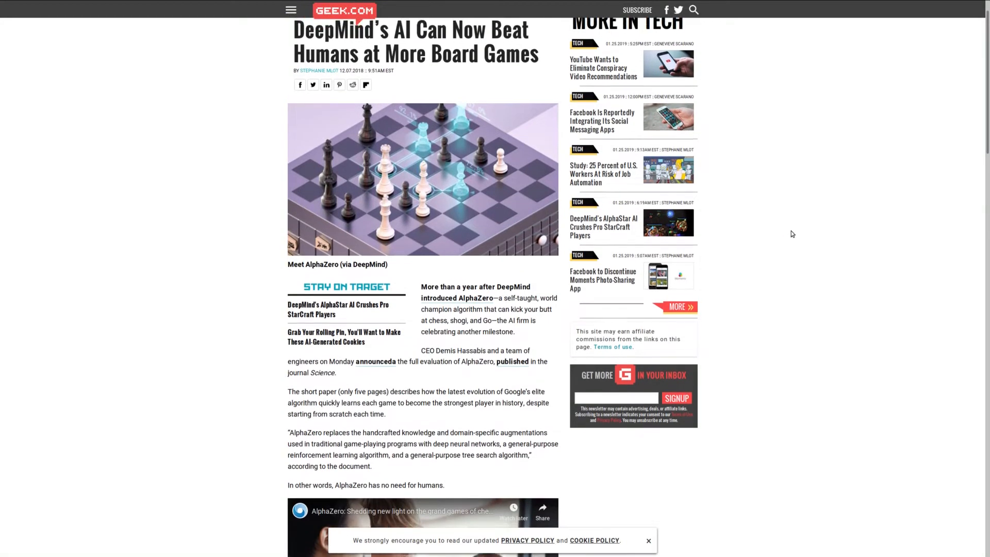
scroll("down", 3)
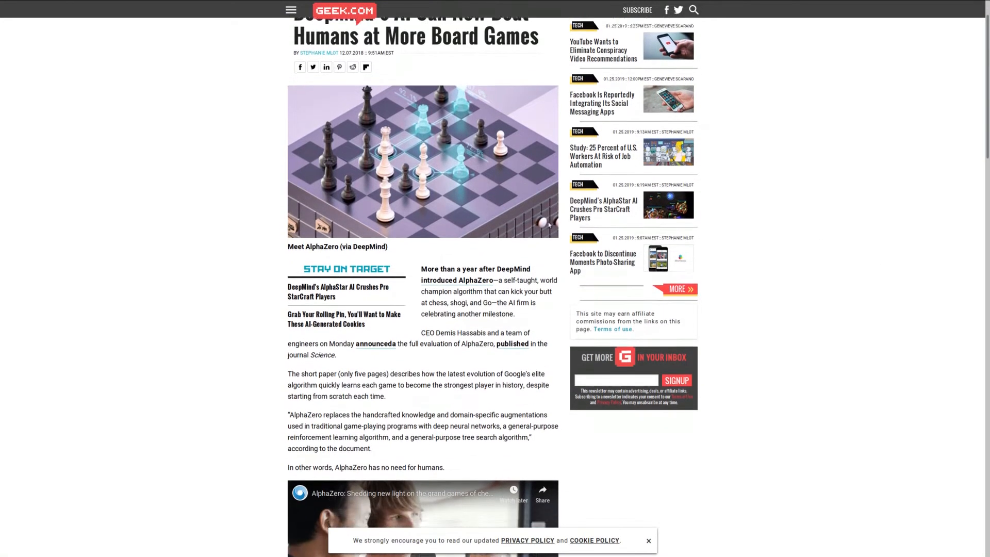
scroll("down", 3)
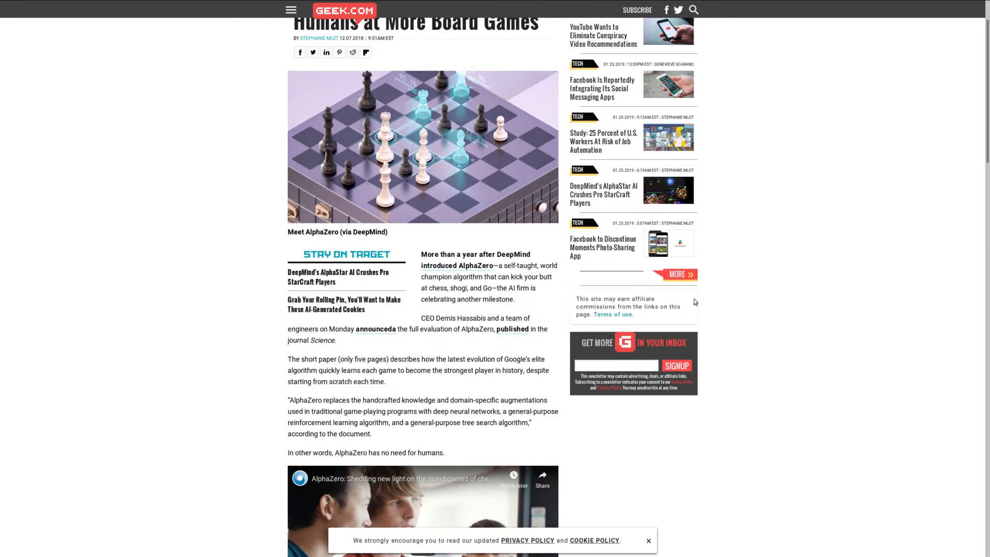
scroll("down", 3)
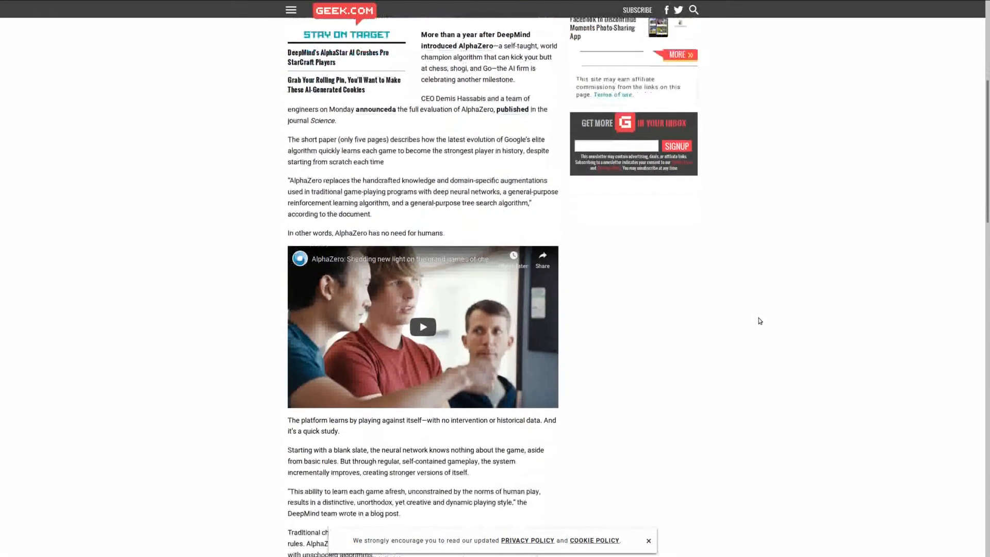
scroll("down", 3)
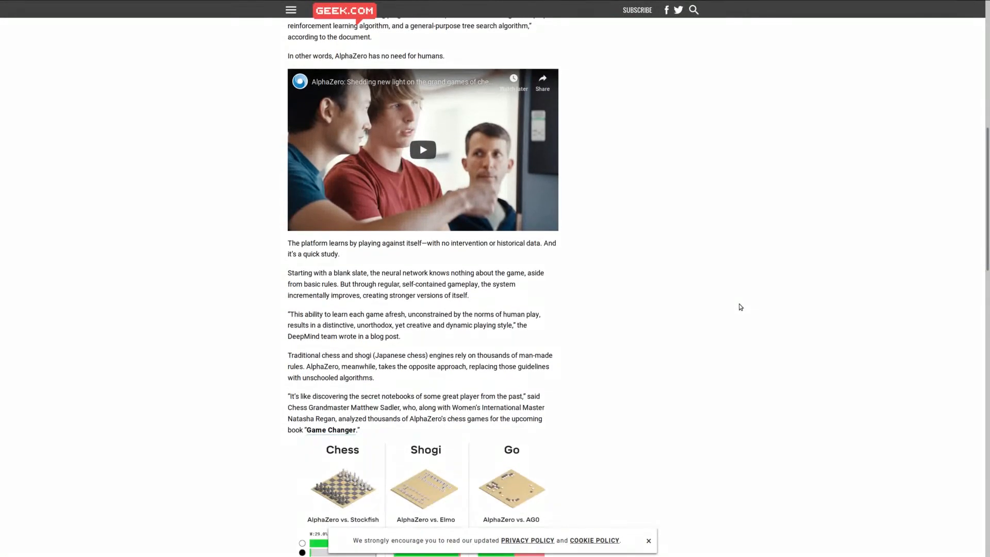
scroll("down", 3)
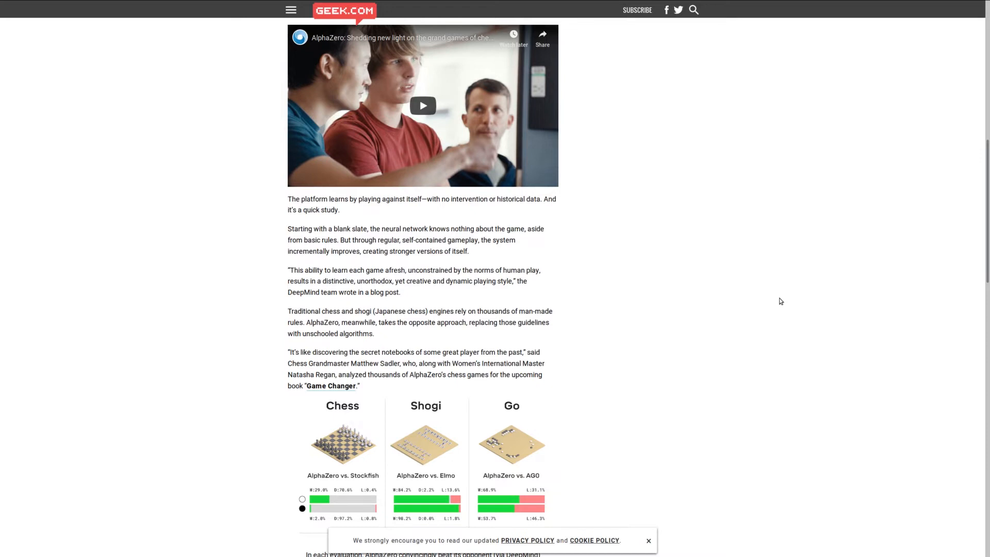
scroll("down", 3)
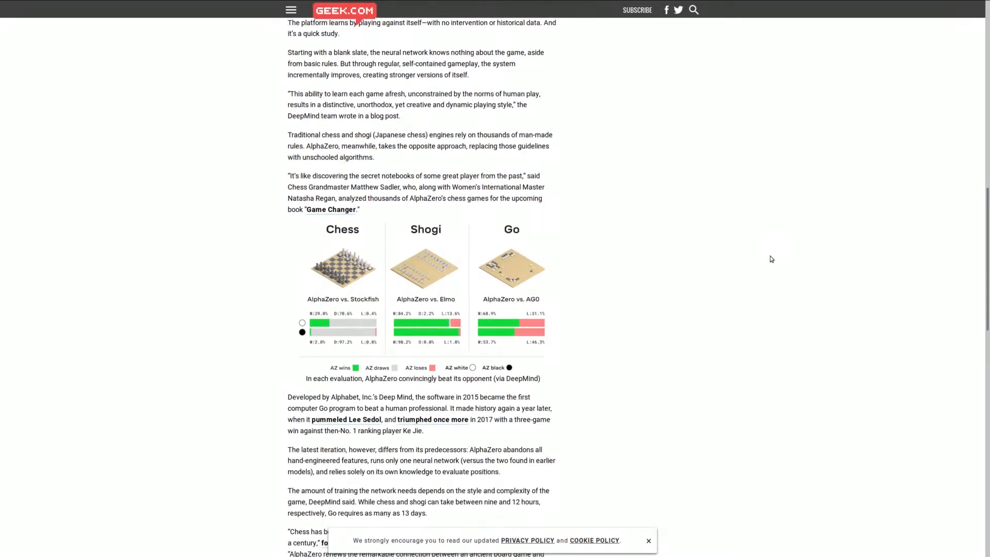
scroll("down", 3)
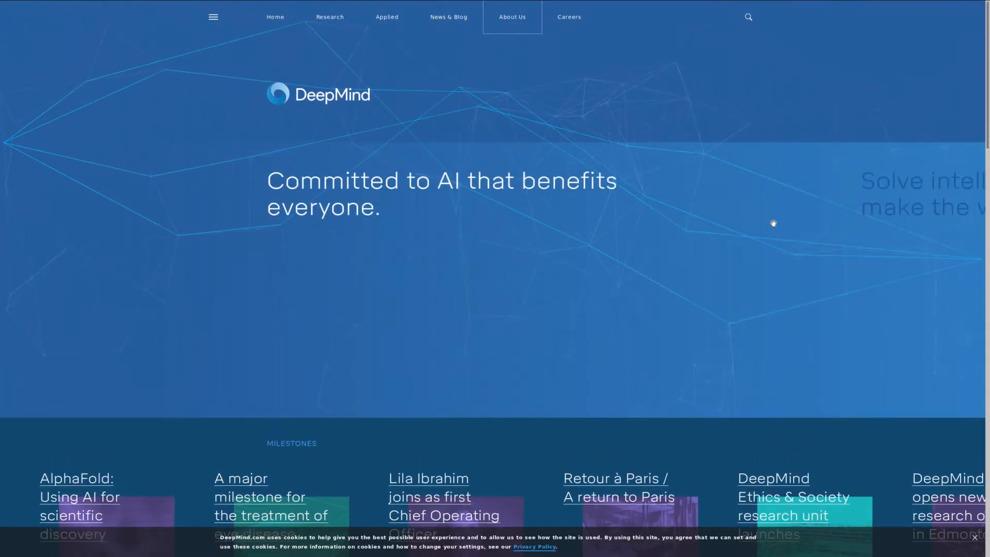
mouse_move(360, 125)
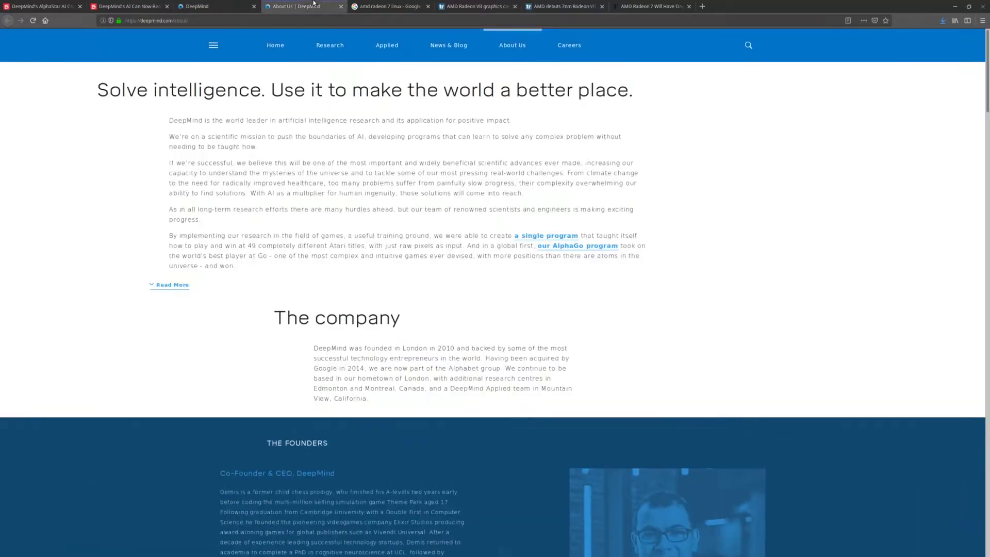
Scroll DeepMind's About Us page to the company history and founder profiles
scroll("down", 3)
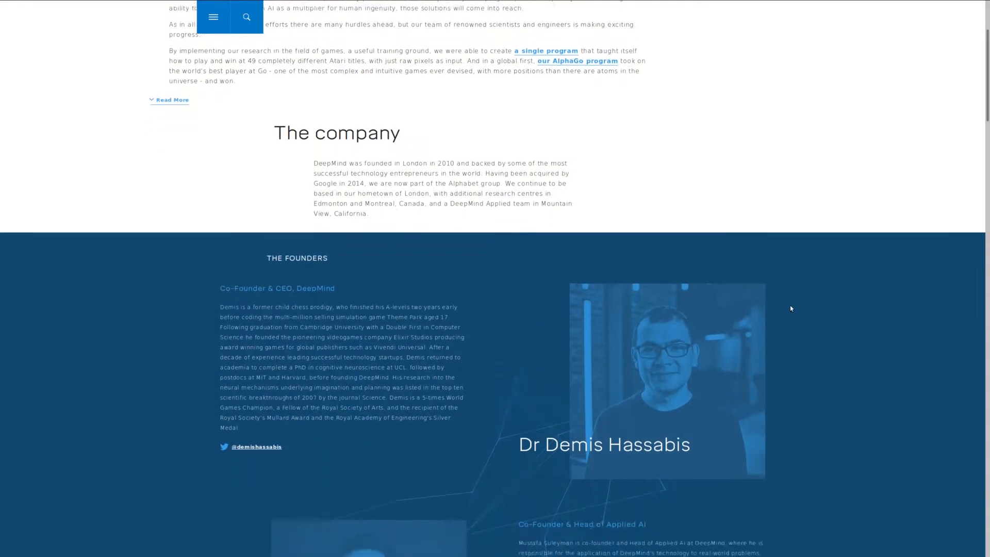
scroll("down", 3)
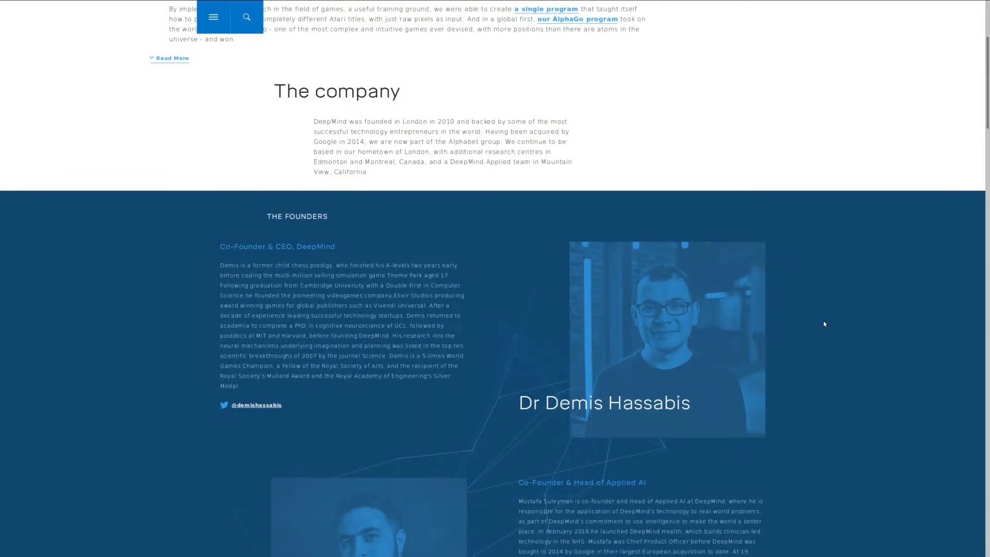
scroll("down", 3)
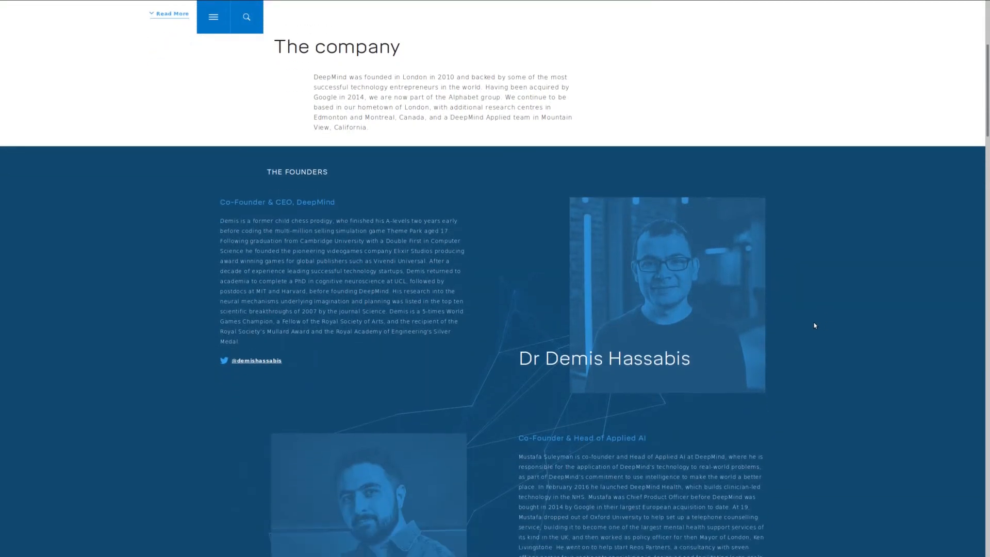
scroll("down", 3)
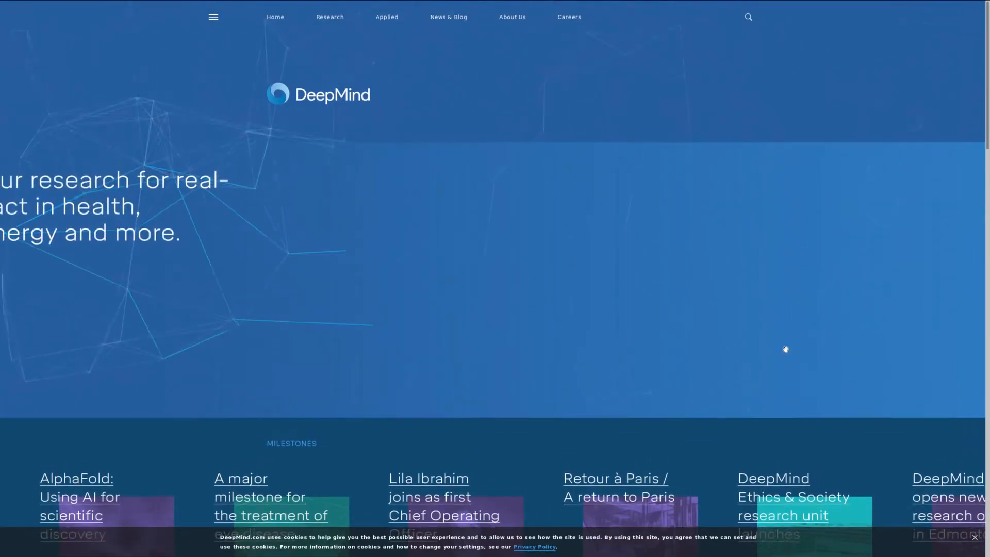
Scroll down the DeepMind homepage through Milestones, Latest News and Working at DeepMind
scroll("down", 3)
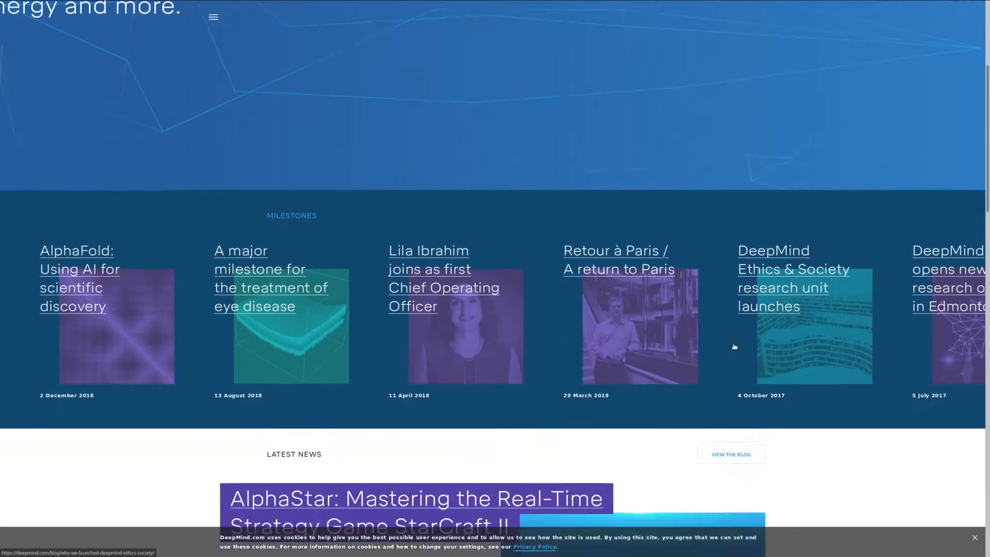
scroll("down", 3)
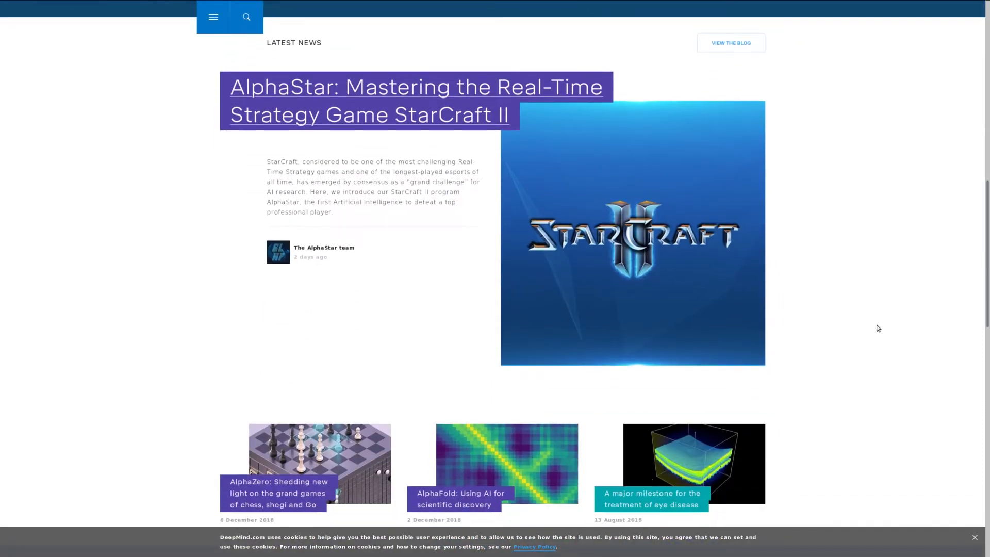
scroll("down", 3)
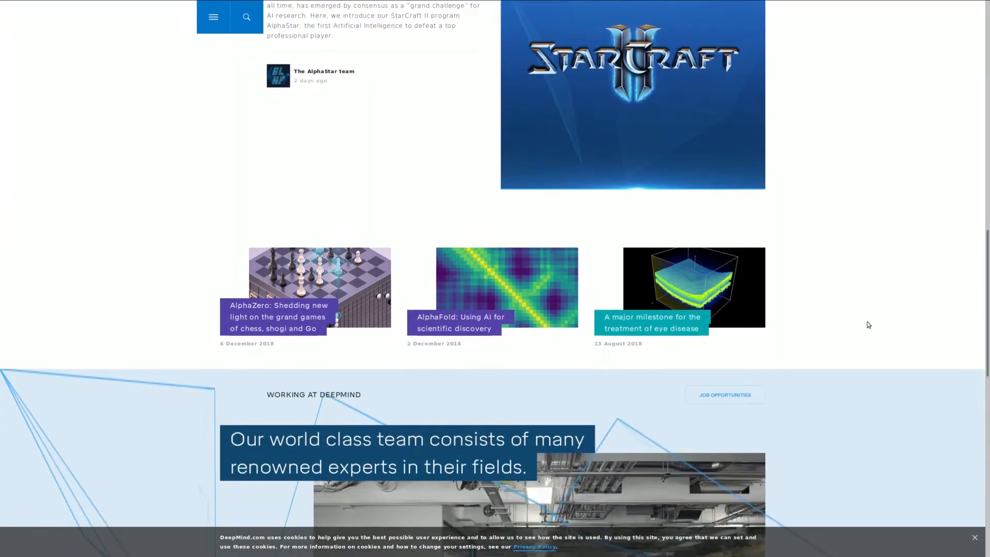
mouse_move(839, 324)
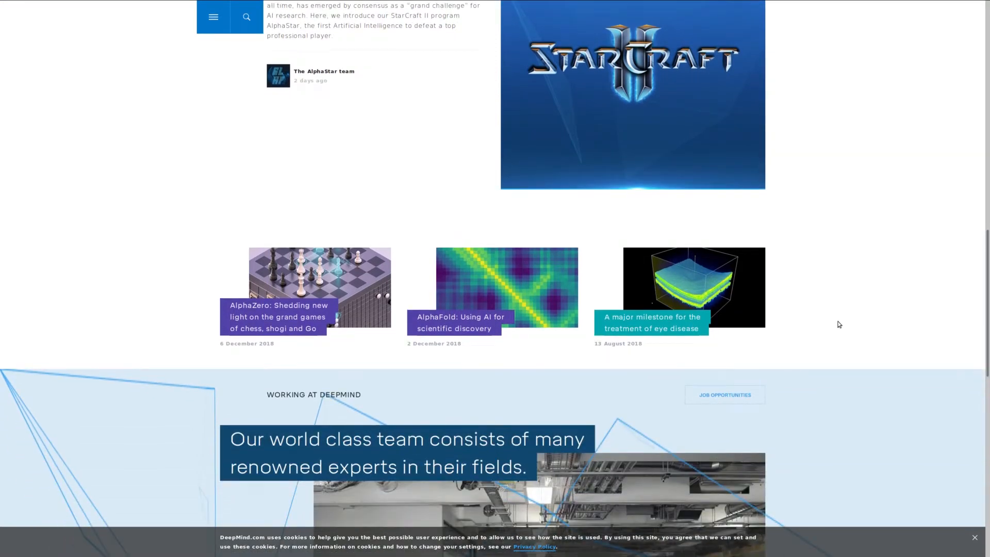
mouse_move(801, 330)
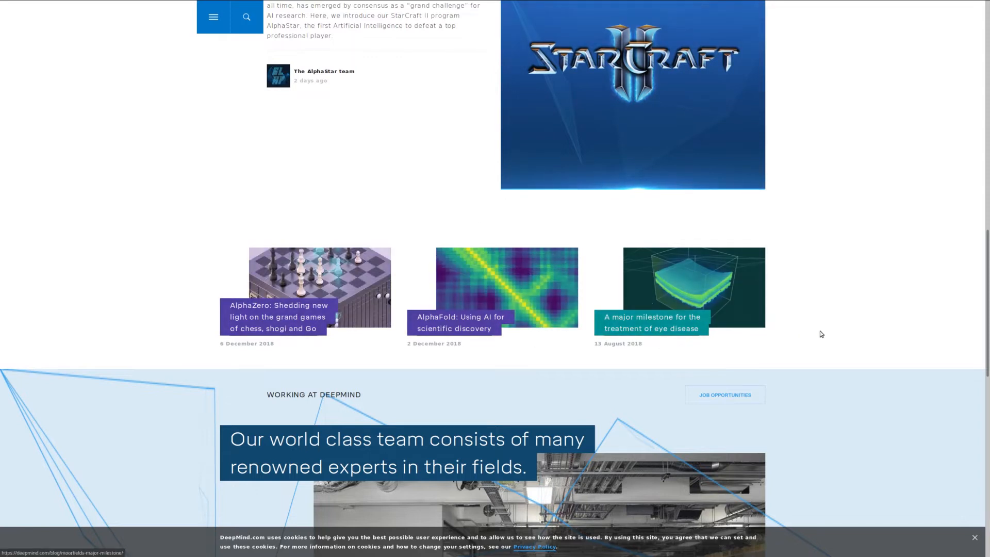
scroll("down", 3)
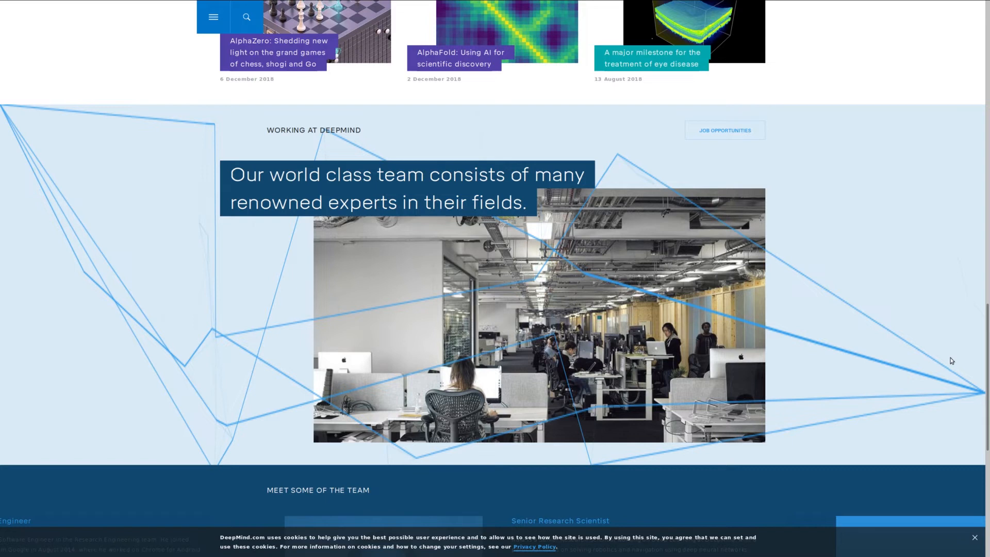
scroll("down", 3)
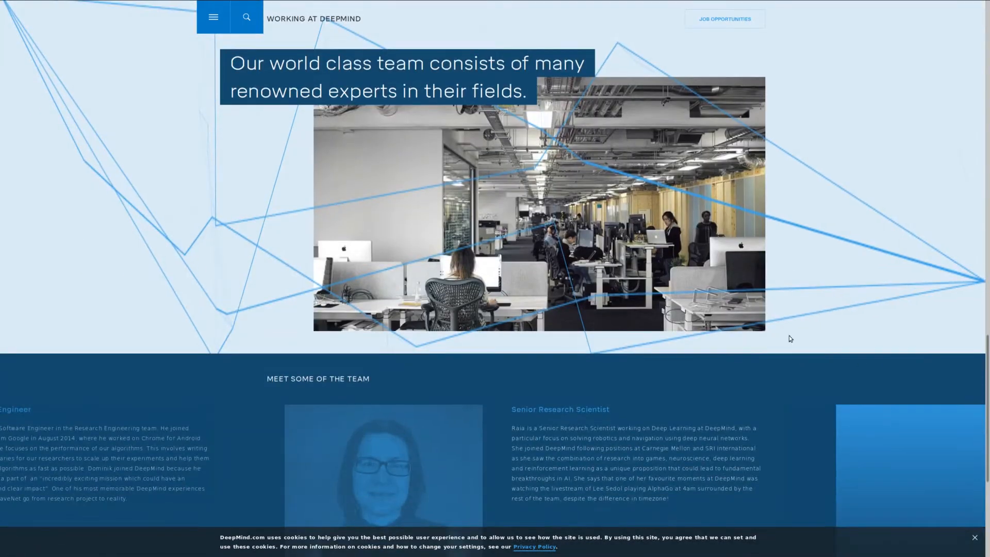
scroll("down", 3)
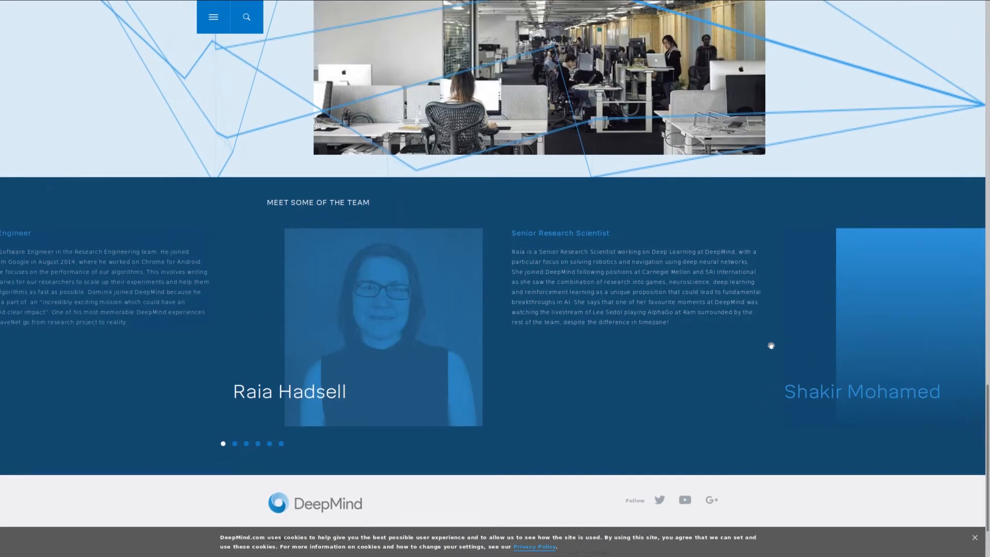
Scroll back up the homepage, then down again through its team and news sections
scroll("up", 3)
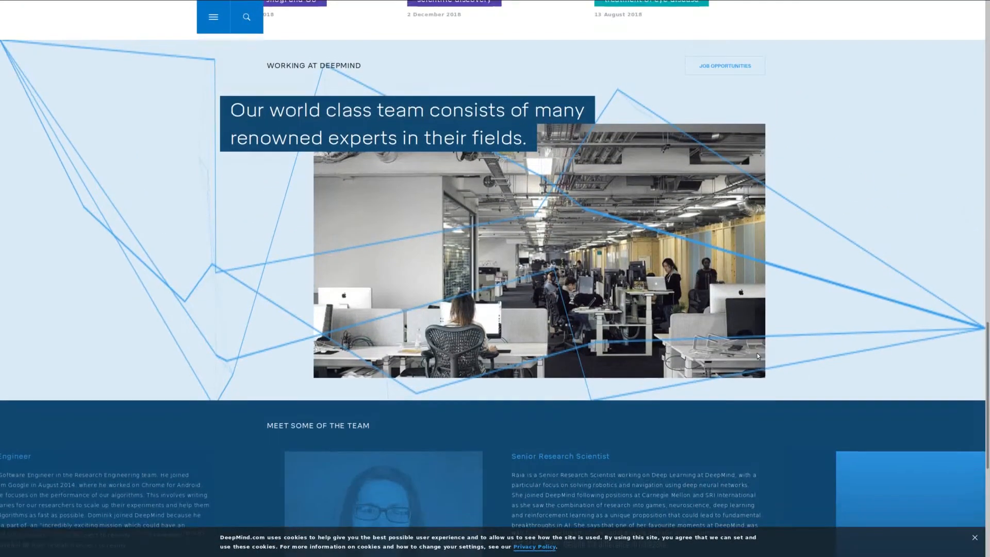
scroll("up", 3)
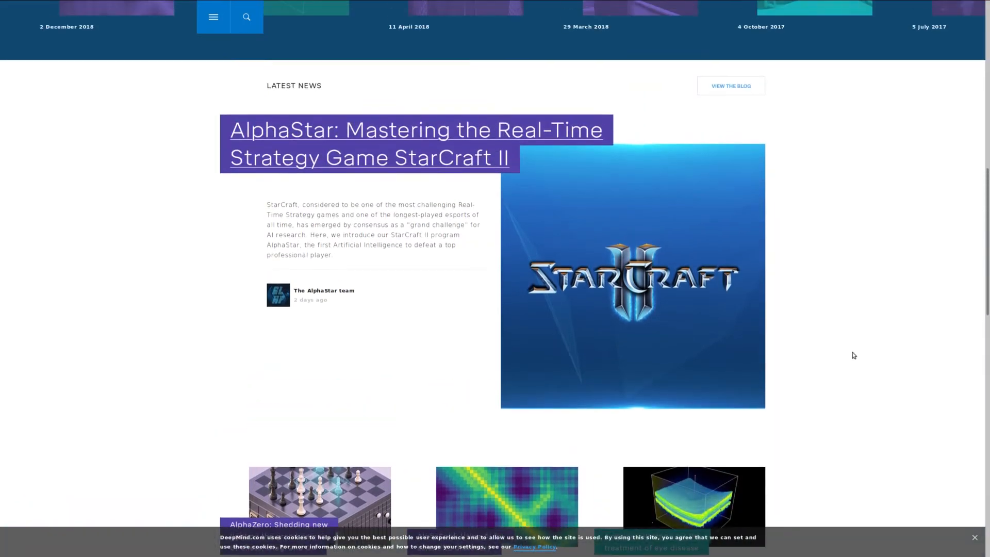
scroll("up", 3)
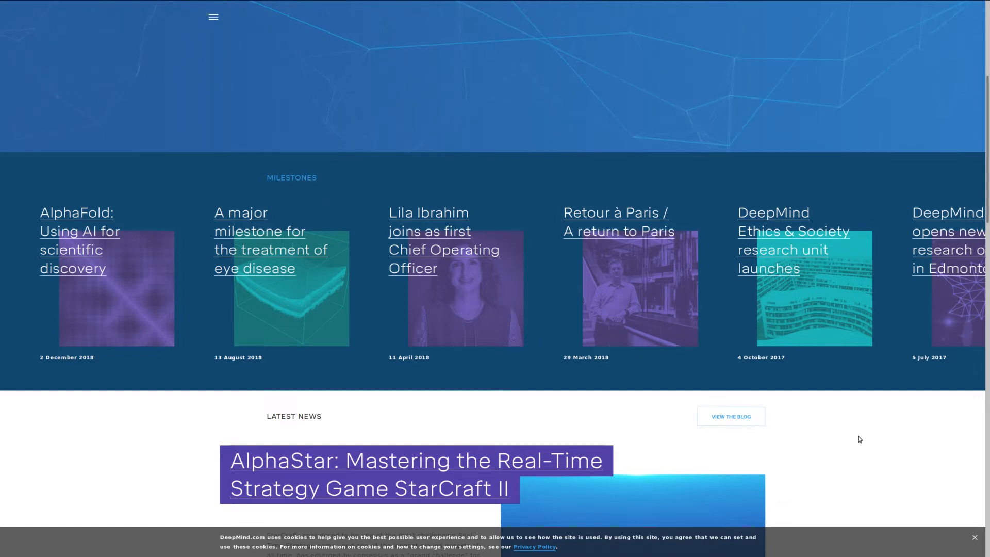
scroll("down", 3)
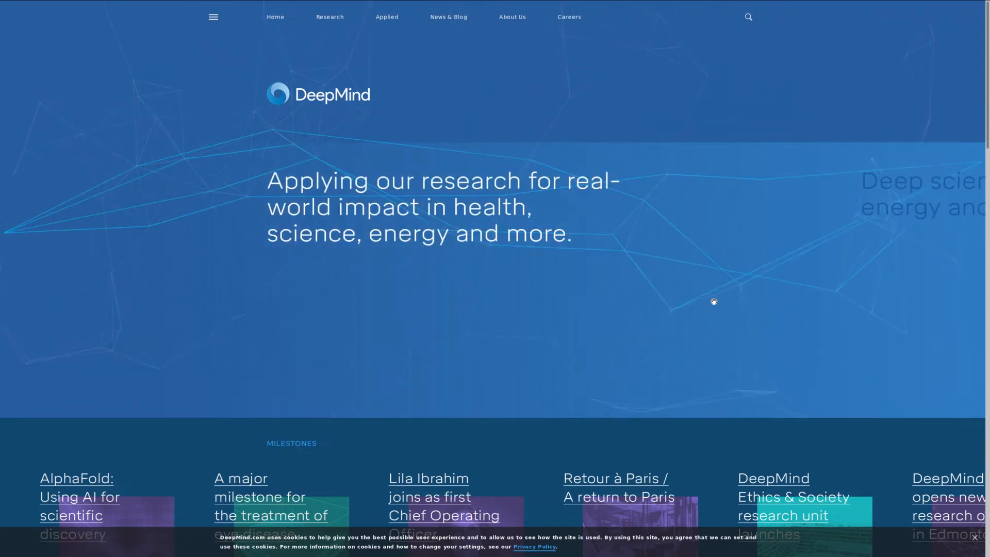
mouse_move(705, 304)
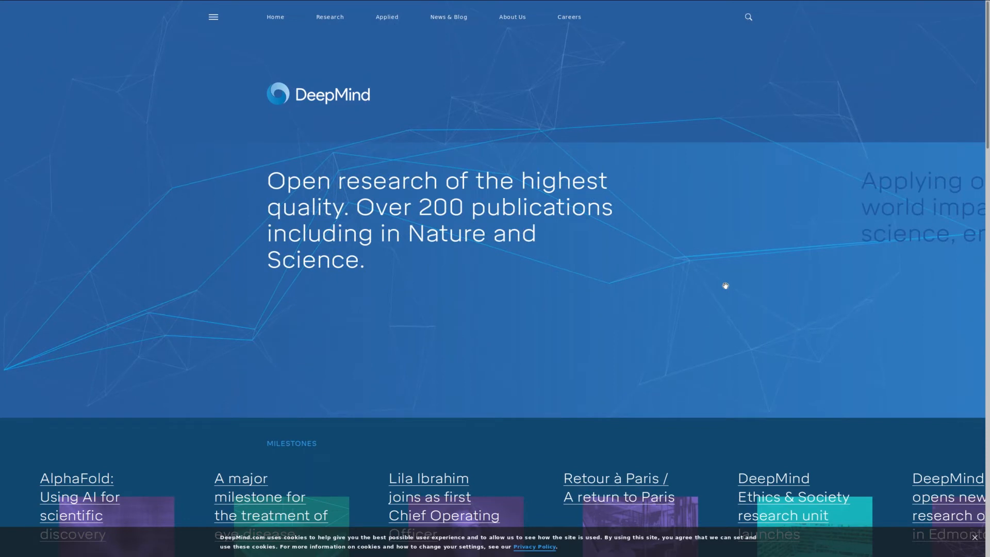
scroll("down", 3)
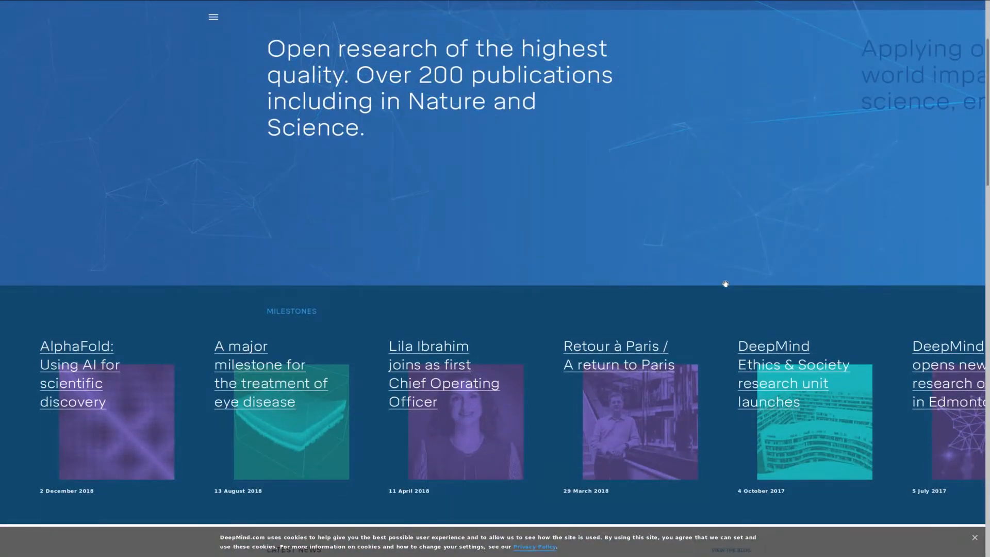
scroll("down", 3)
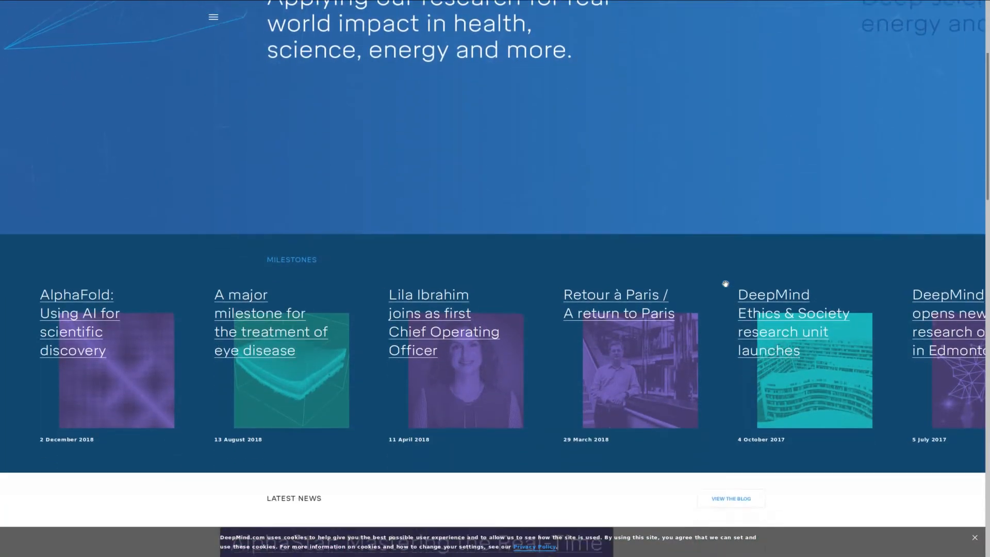
scroll("down", 3)
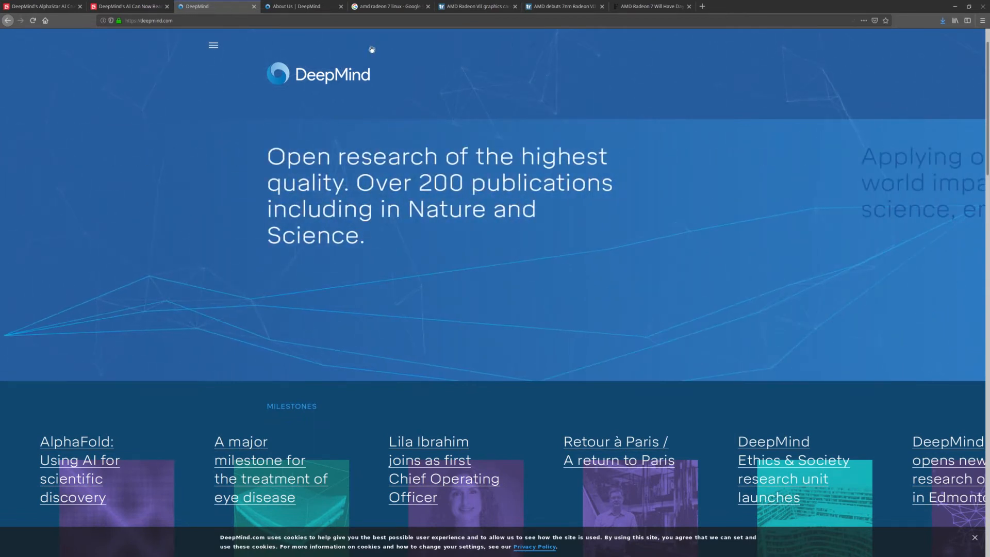
Read TechRadar's Radeon VII Linux launch-day article down to its supply and demand section
left_click(477, 6)
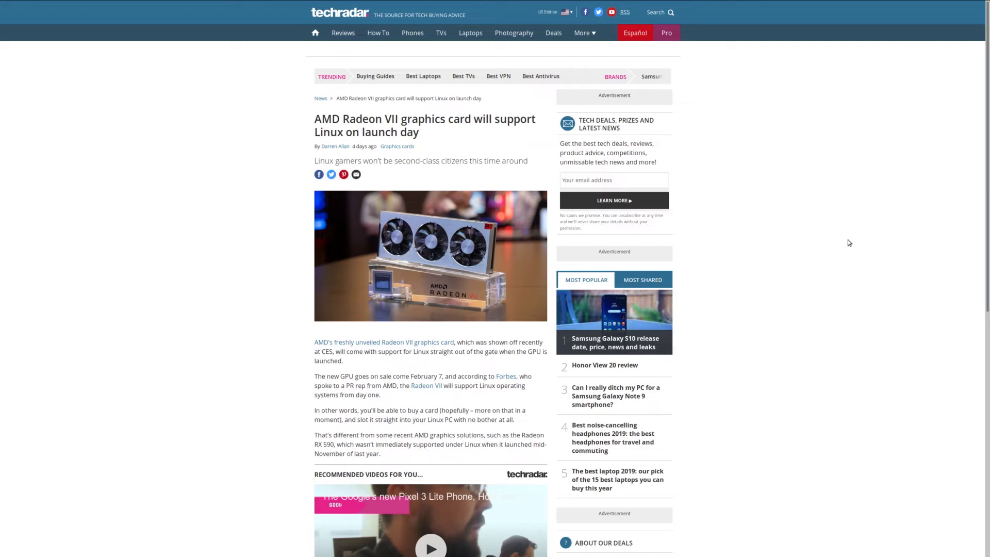
scroll("down", 3)
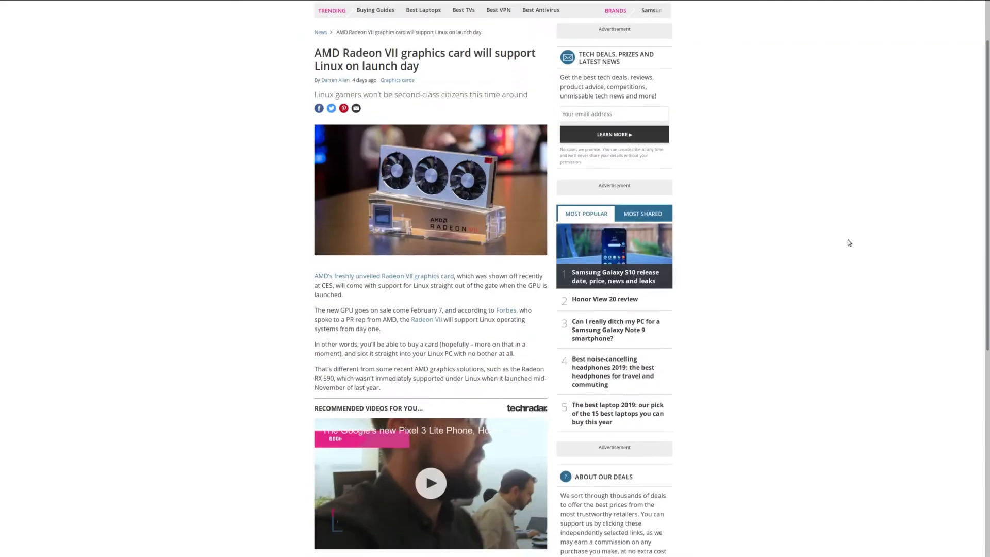
scroll("down", 3)
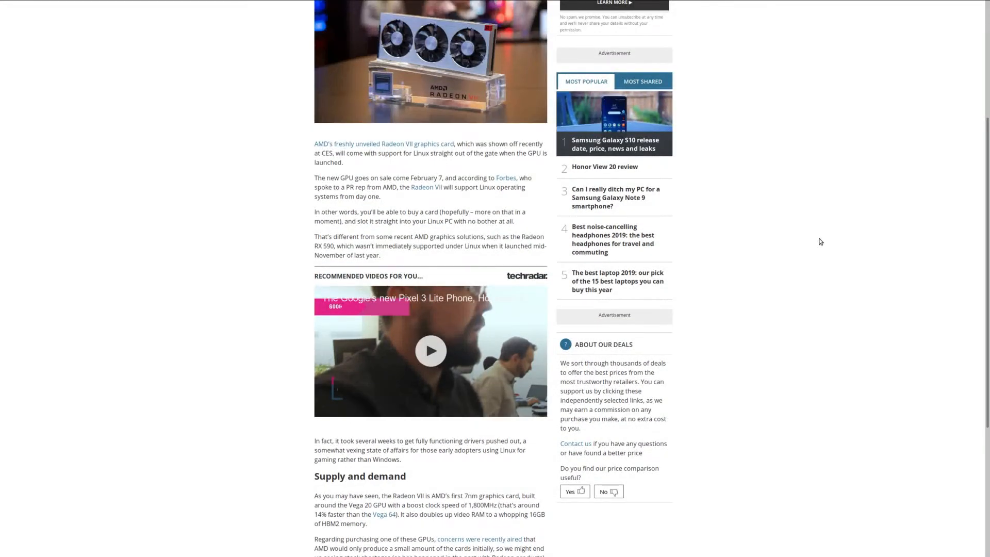
scroll("down", 3)
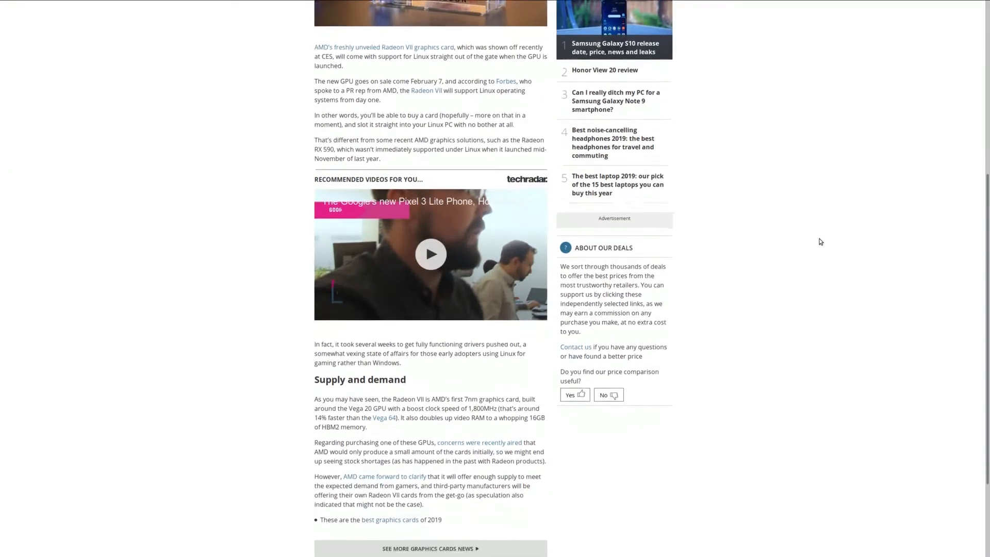
scroll("down", 3)
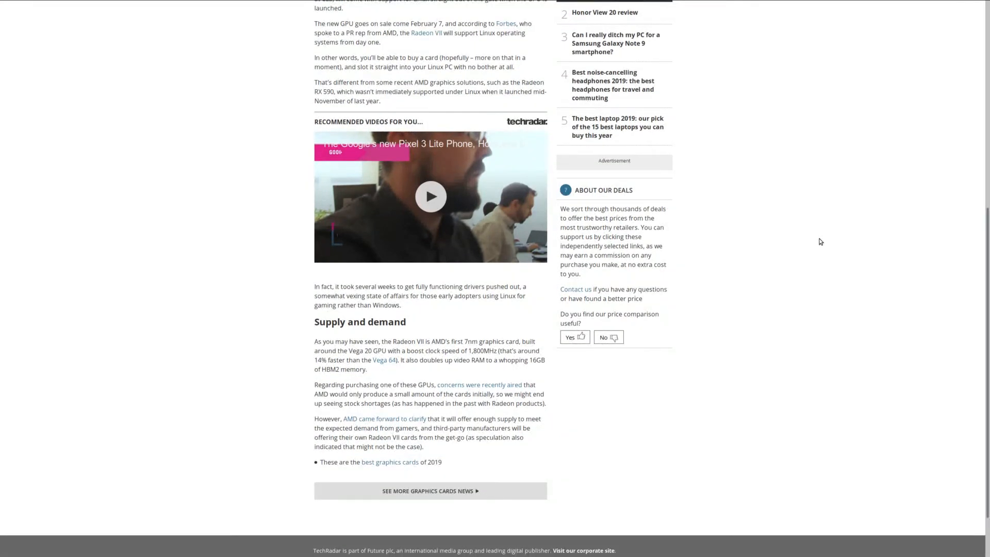
mouse_move(493, 377)
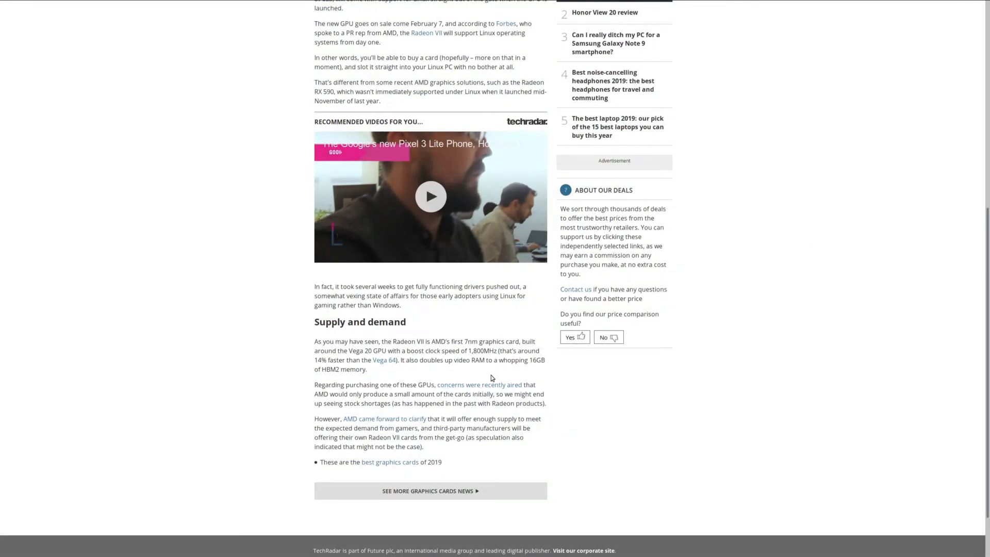
mouse_move(489, 360)
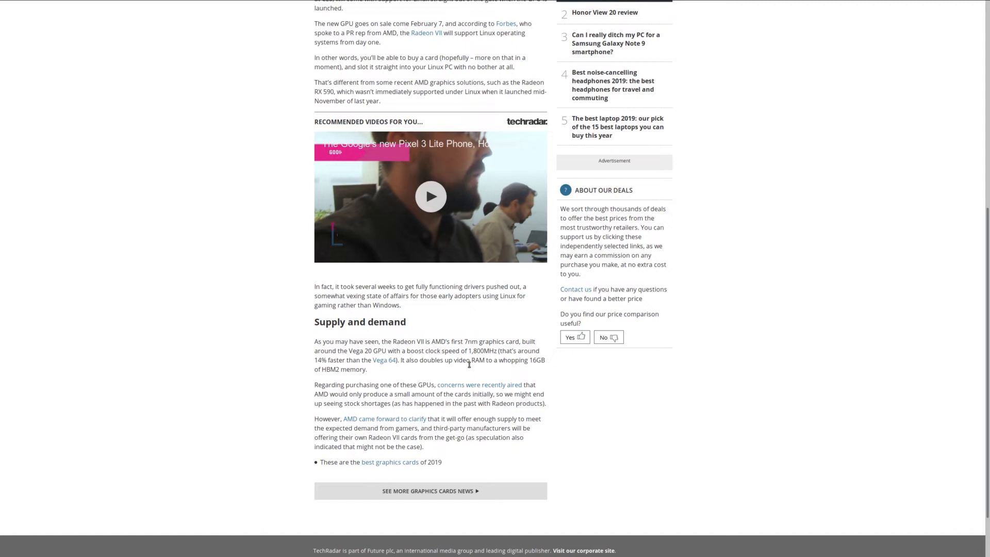
mouse_move(470, 367)
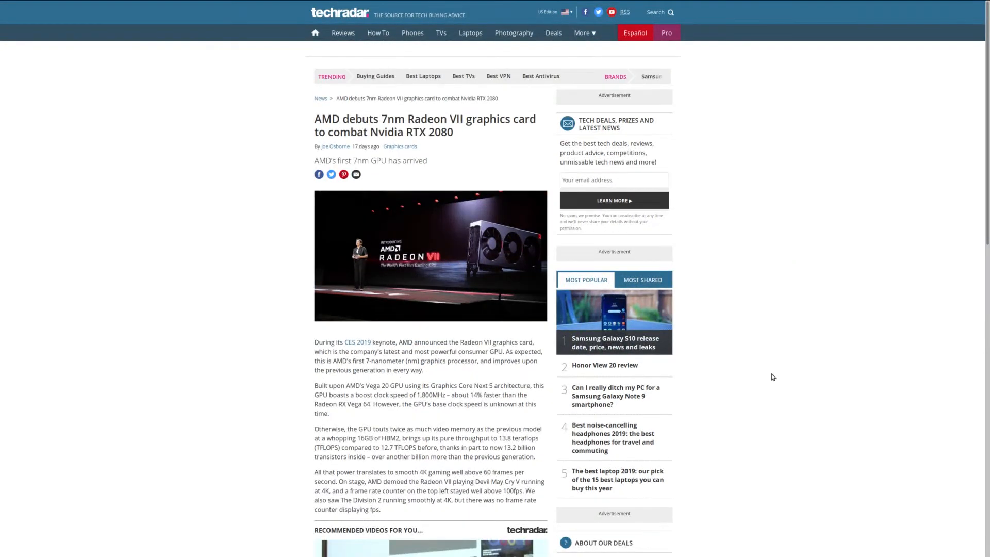
mouse_move(811, 236)
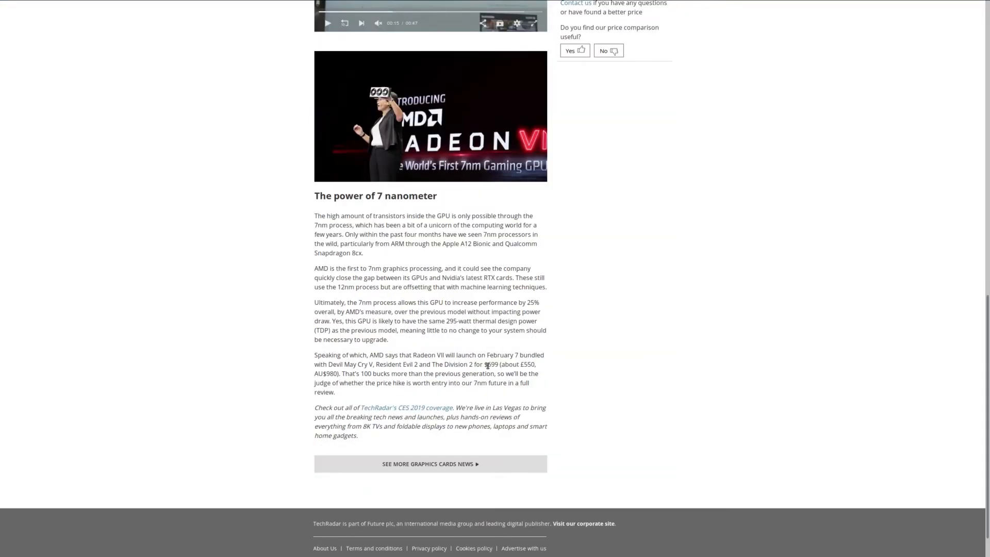
mouse_move(510, 355)
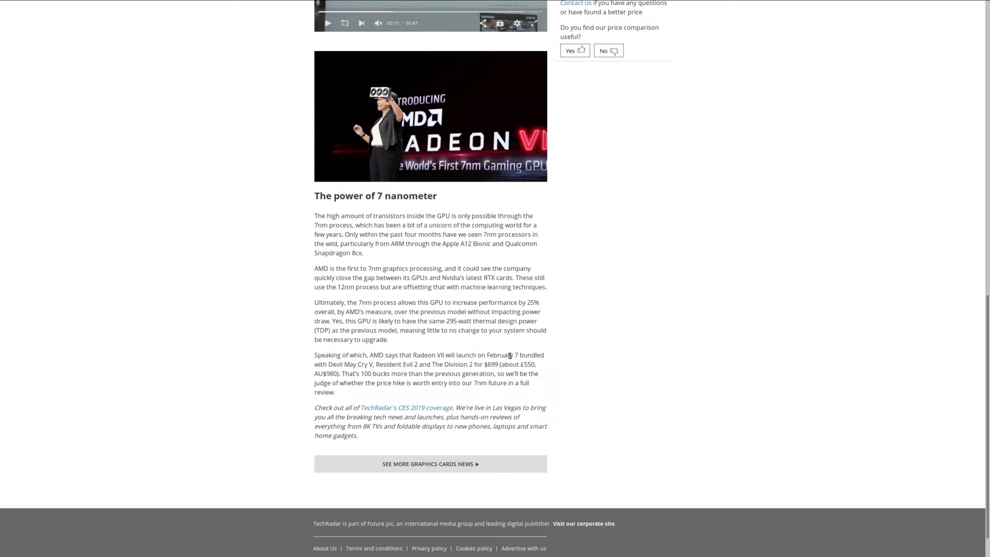
mouse_move(414, 391)
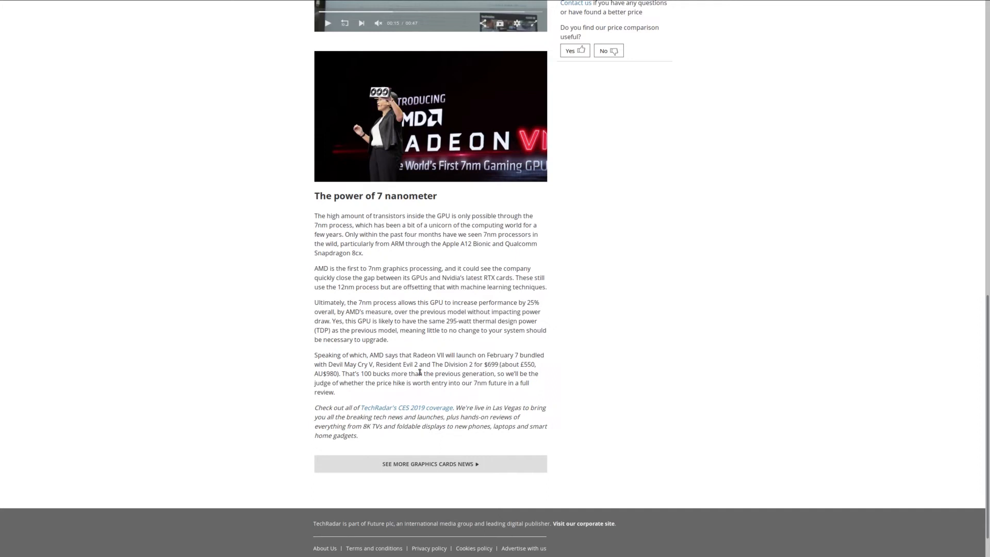
mouse_move(672, 396)
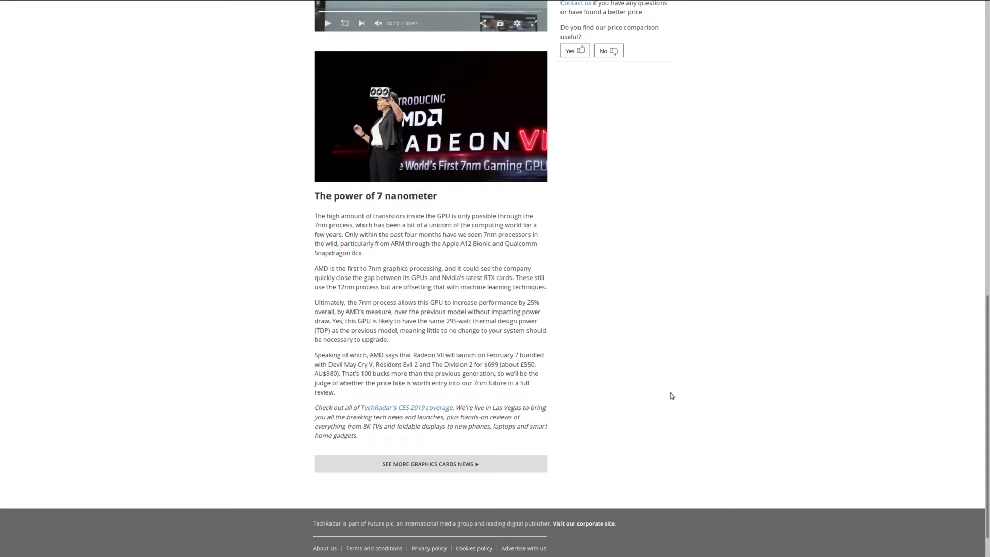
scroll("up", 3)
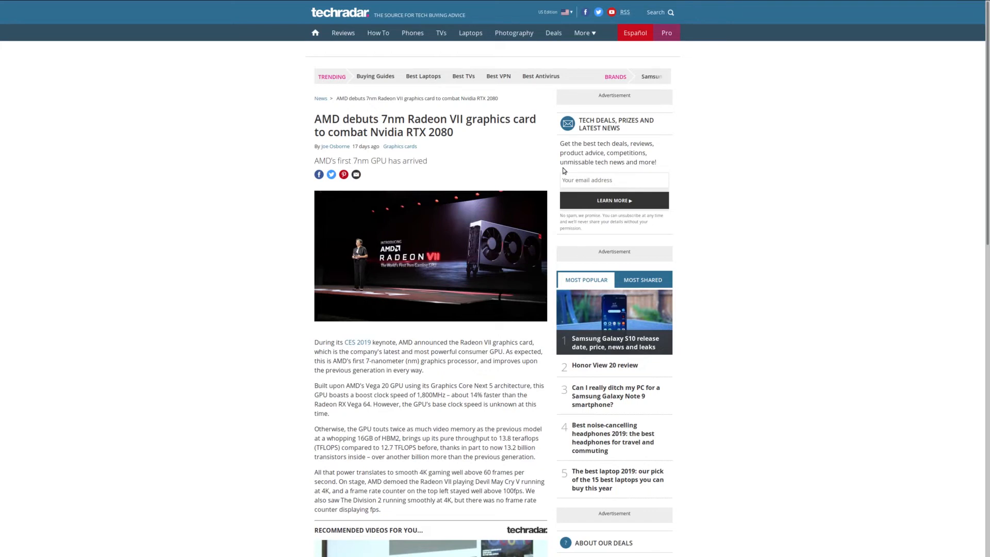
mouse_move(505, 3)
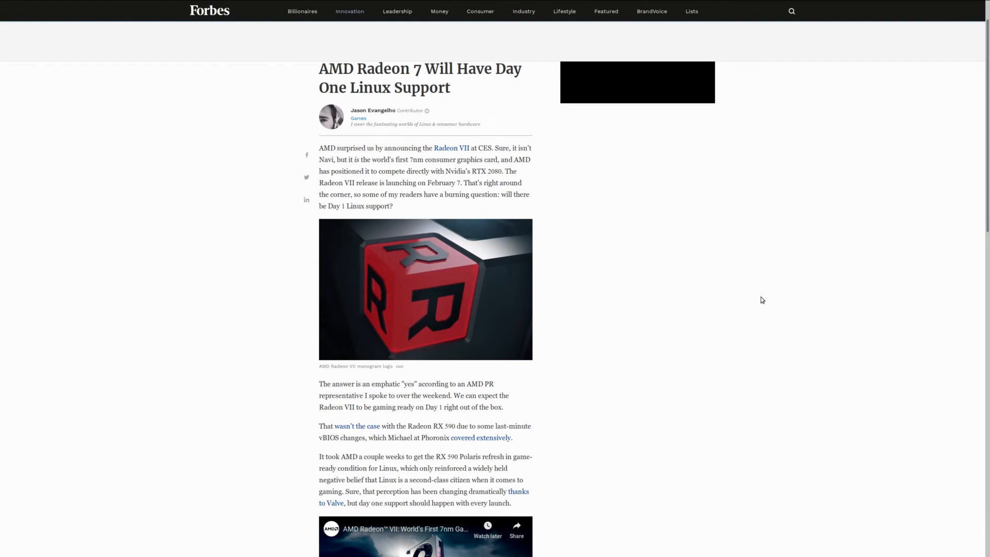
mouse_move(748, 300)
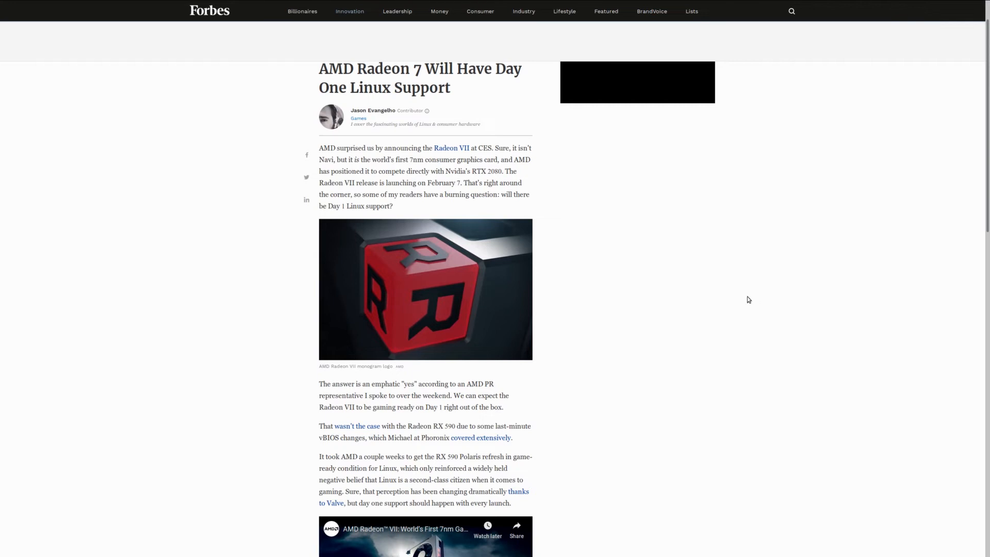
mouse_move(750, 295)
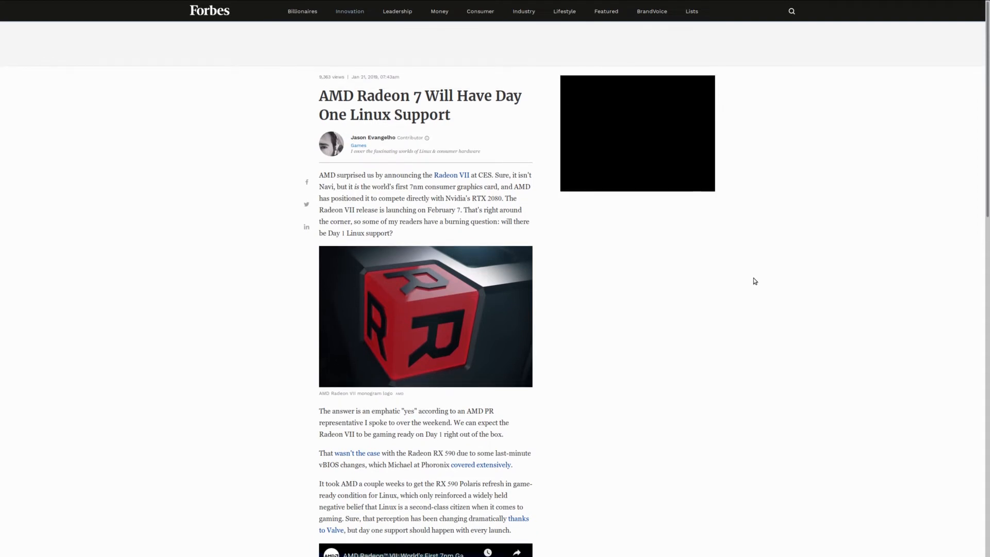
scroll("down", 3)
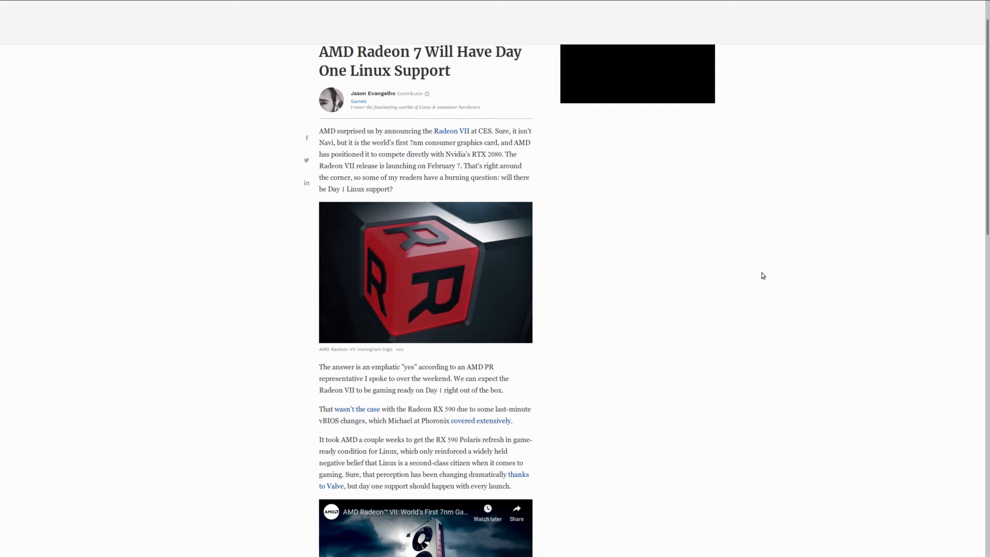
scroll("down", 3)
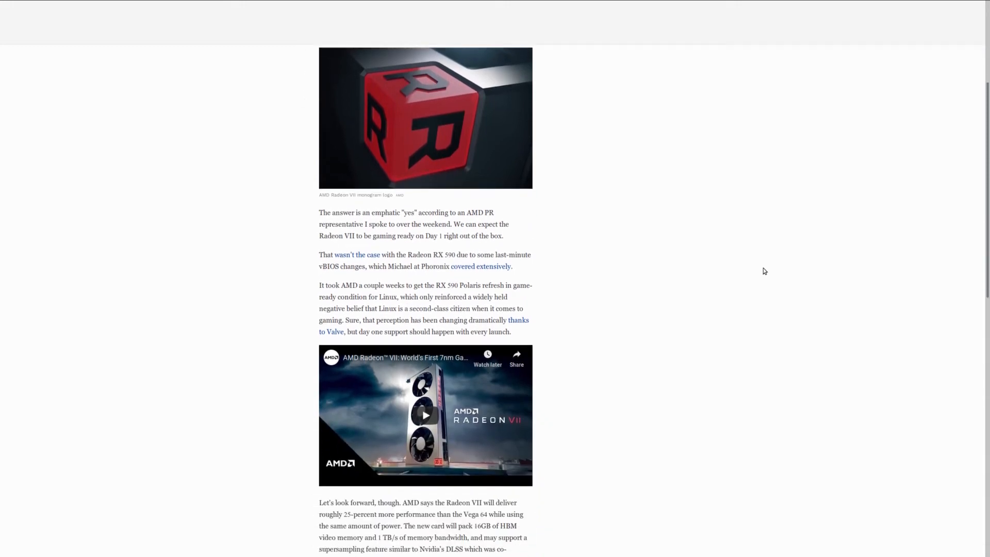
scroll("down", 3)
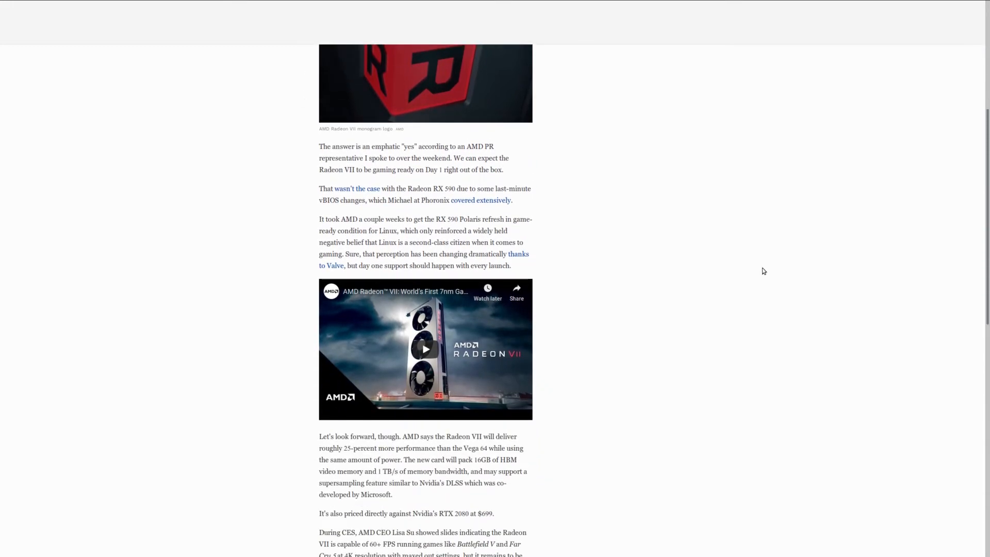
scroll("down", 3)
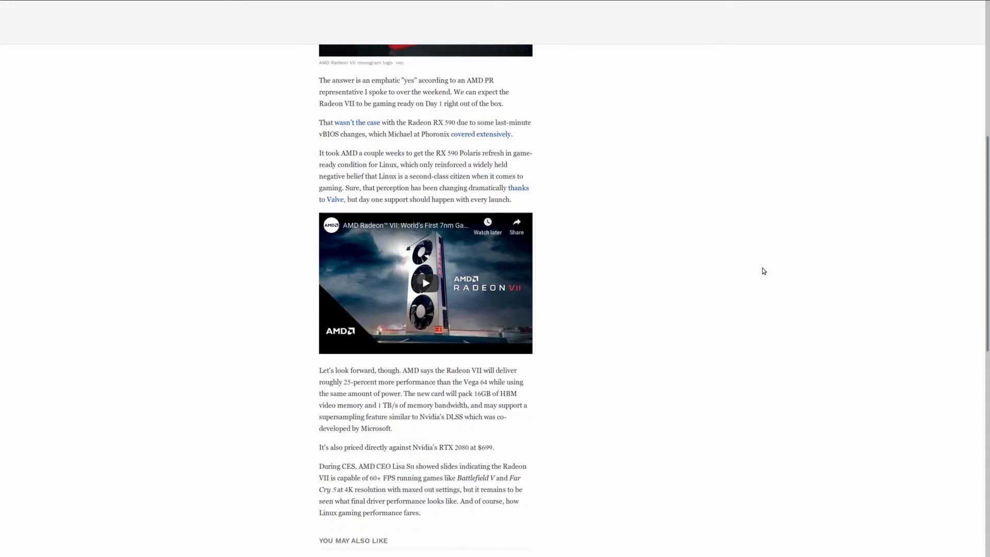
mouse_move(755, 280)
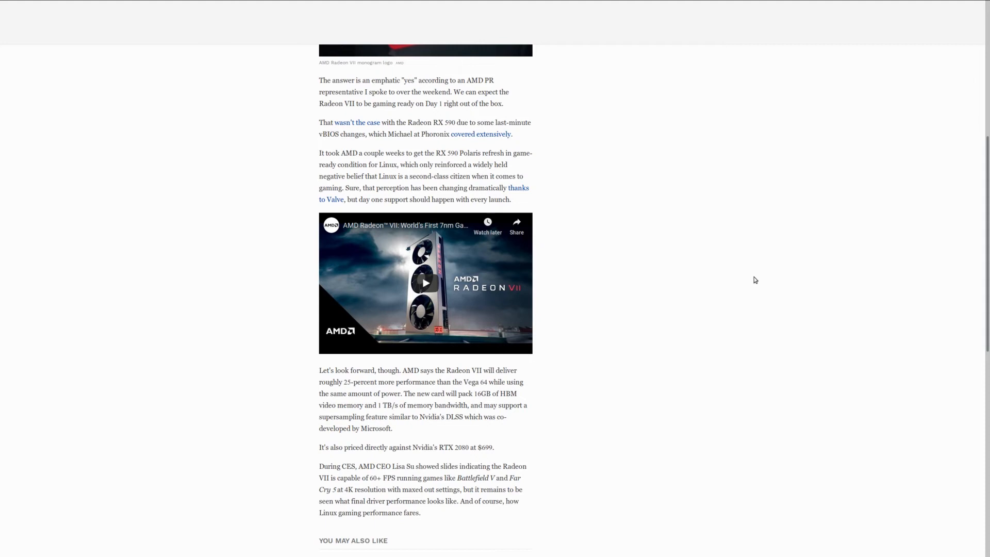
scroll("up", 3)
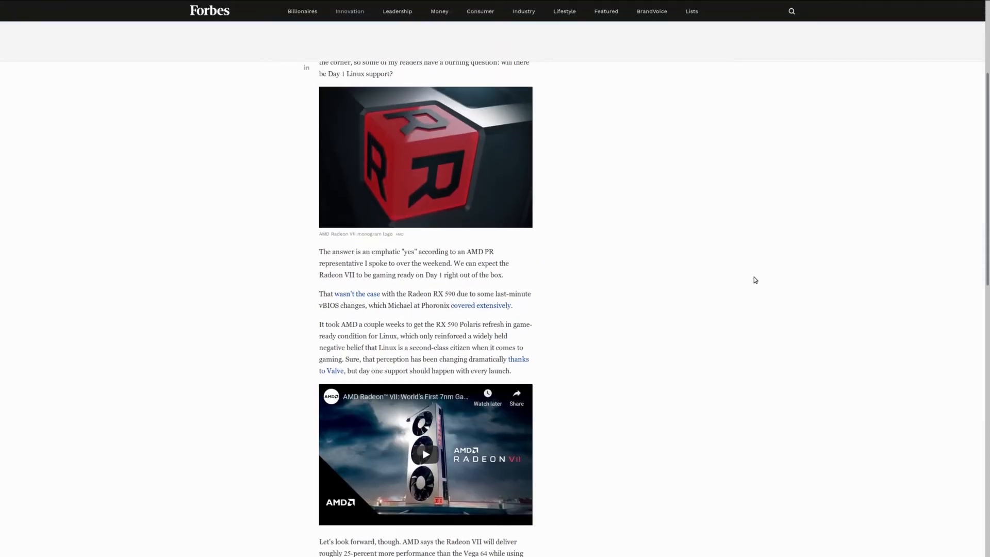
scroll("up", 3)
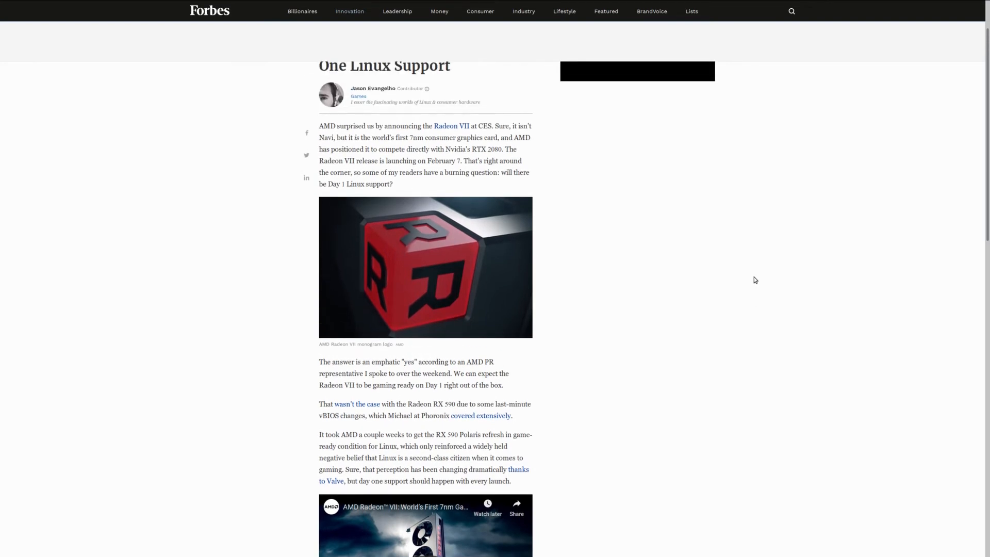
mouse_move(769, 292)
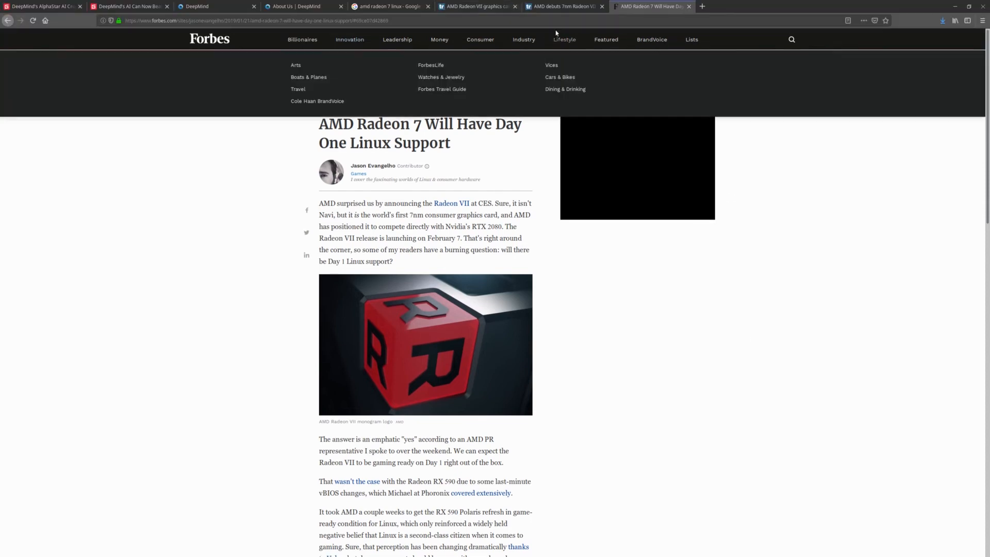
Reopen TechRadar's 'AMD debuts 7nm Radeon VII' article and scroll into its CES keynote coverage
left_click(562, 6)
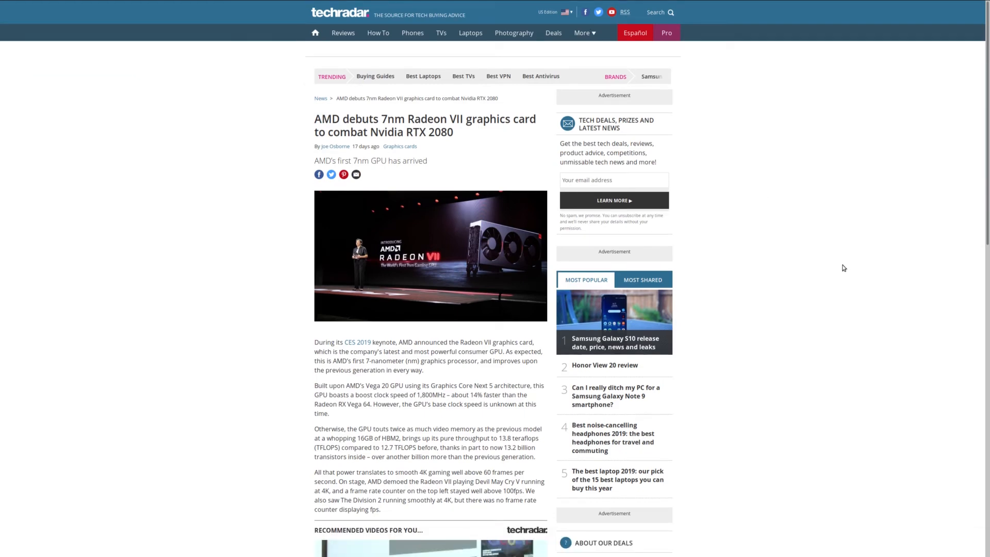
scroll("down", 3)
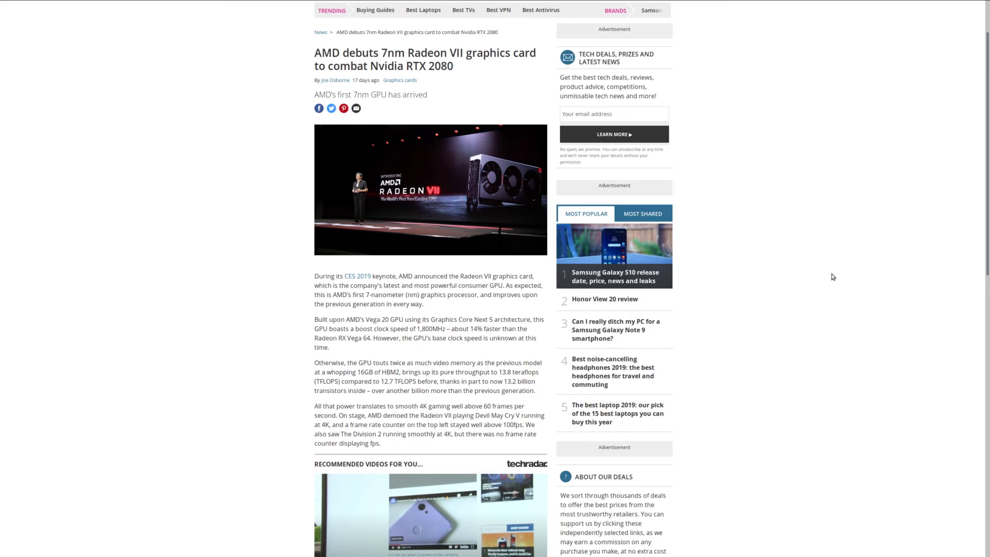
mouse_move(831, 274)
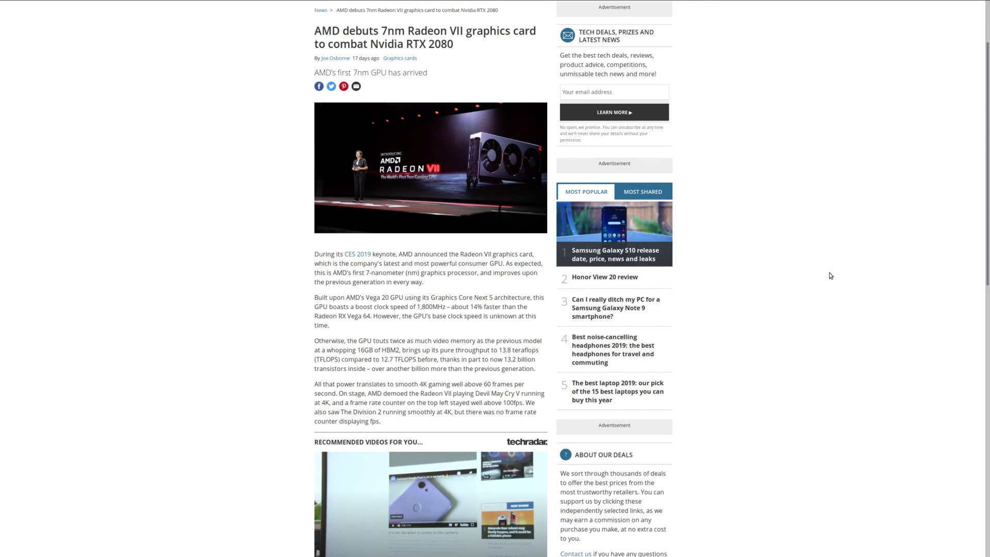
mouse_move(829, 279)
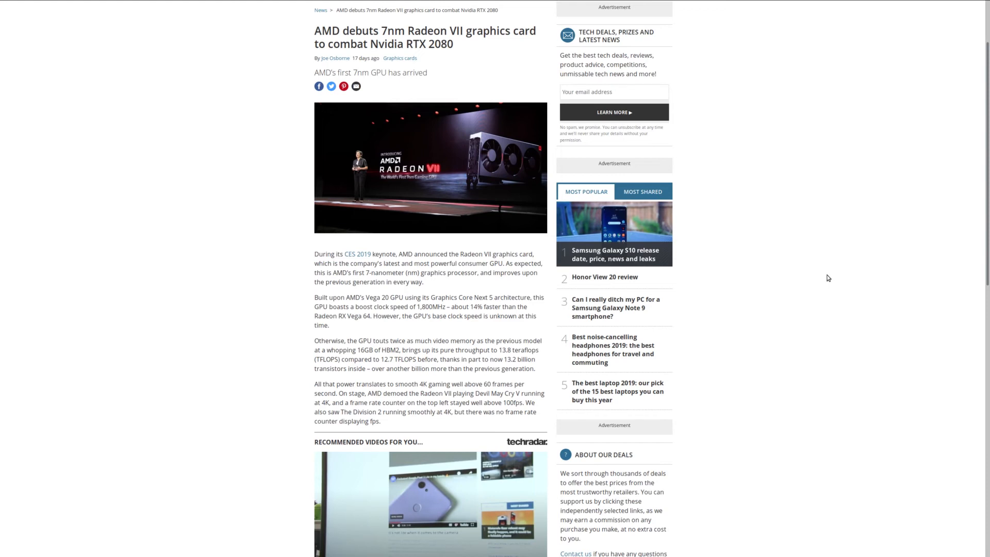
mouse_move(842, 272)
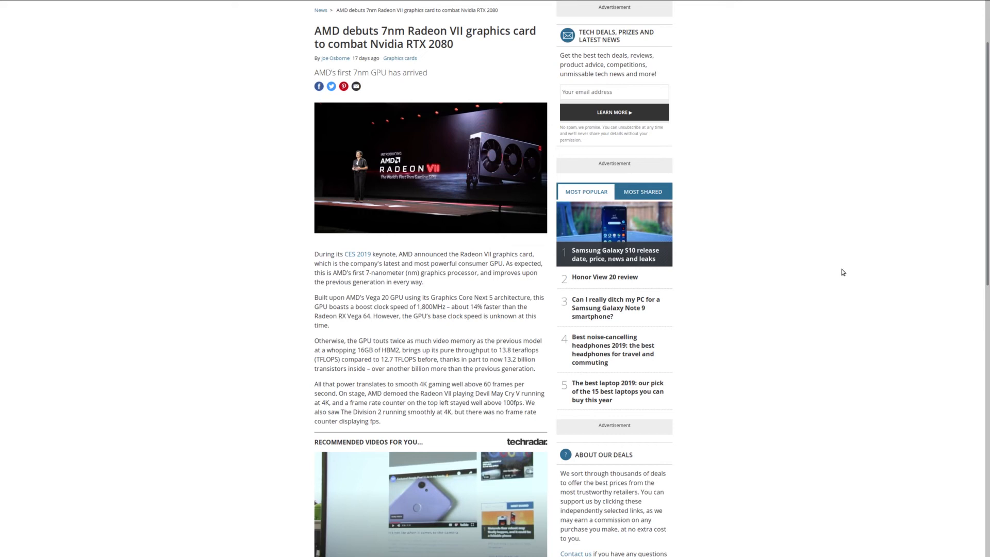
mouse_move(402, 19)
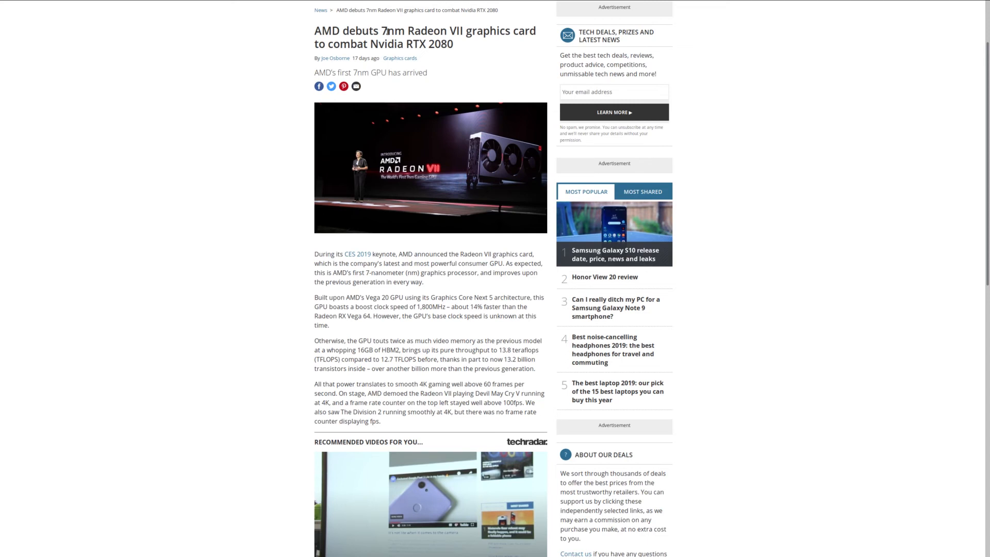
mouse_move(793, 268)
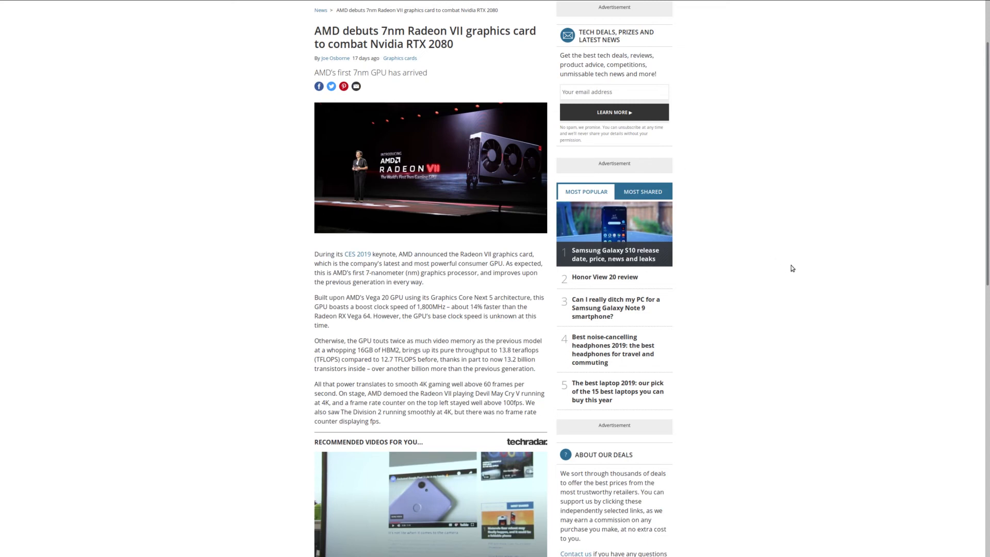
mouse_move(778, 269)
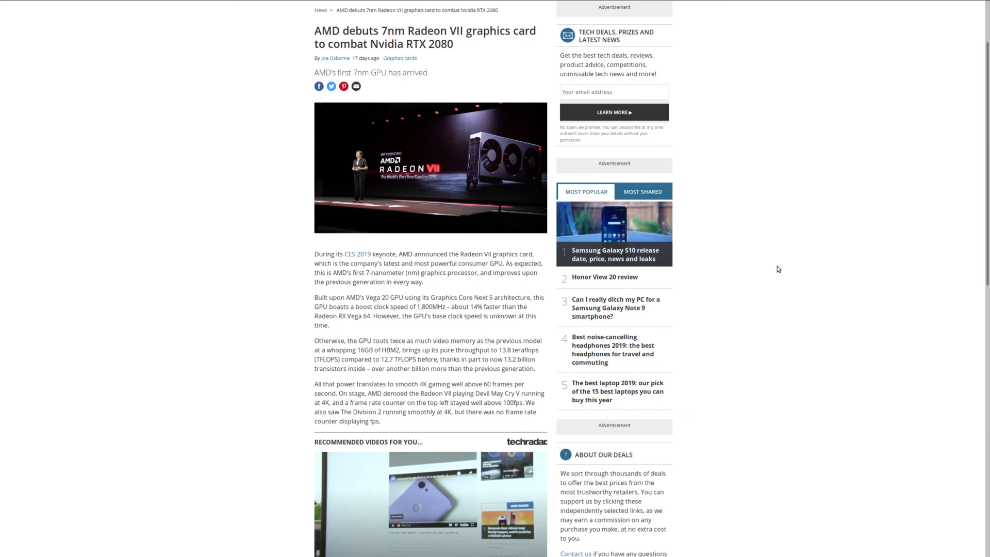
mouse_move(500, 184)
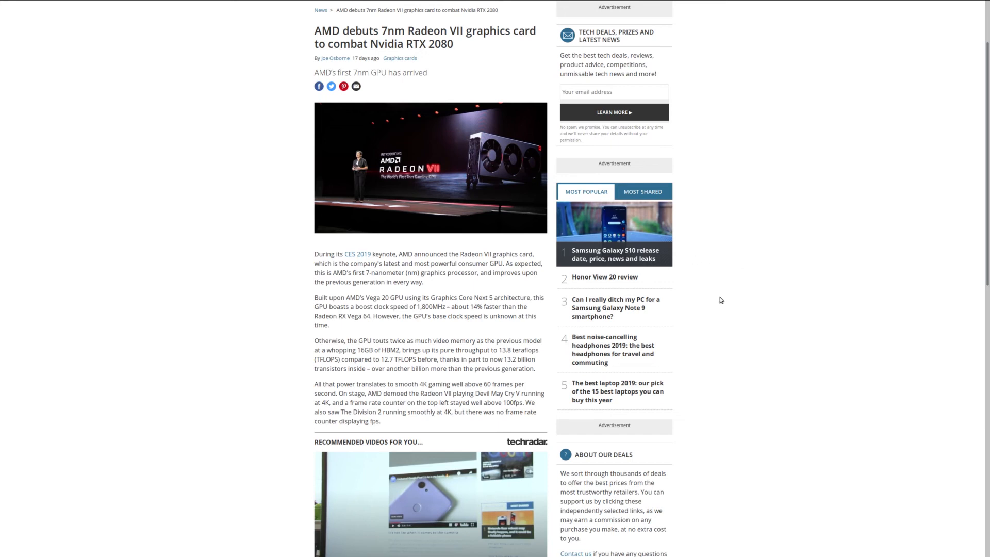
mouse_move(713, 292)
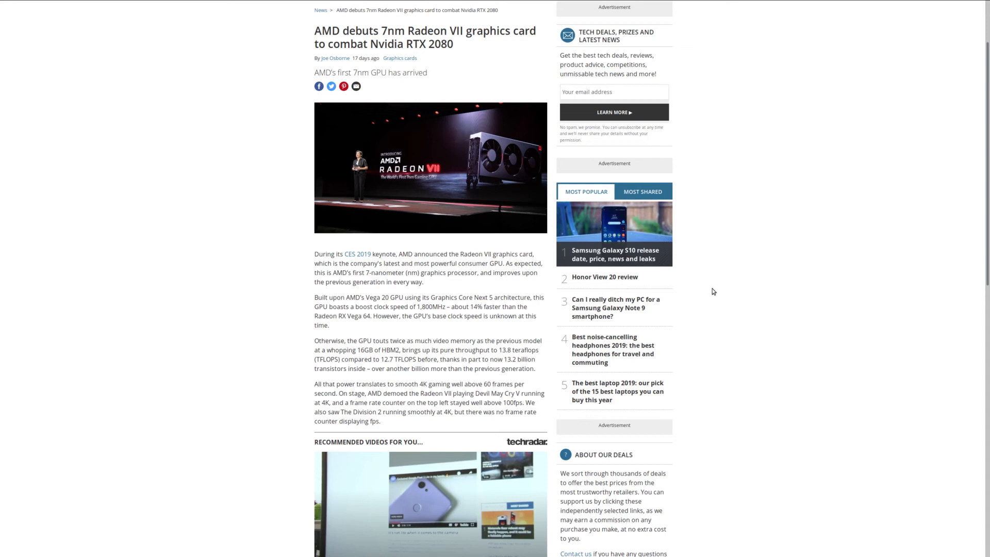
mouse_move(724, 307)
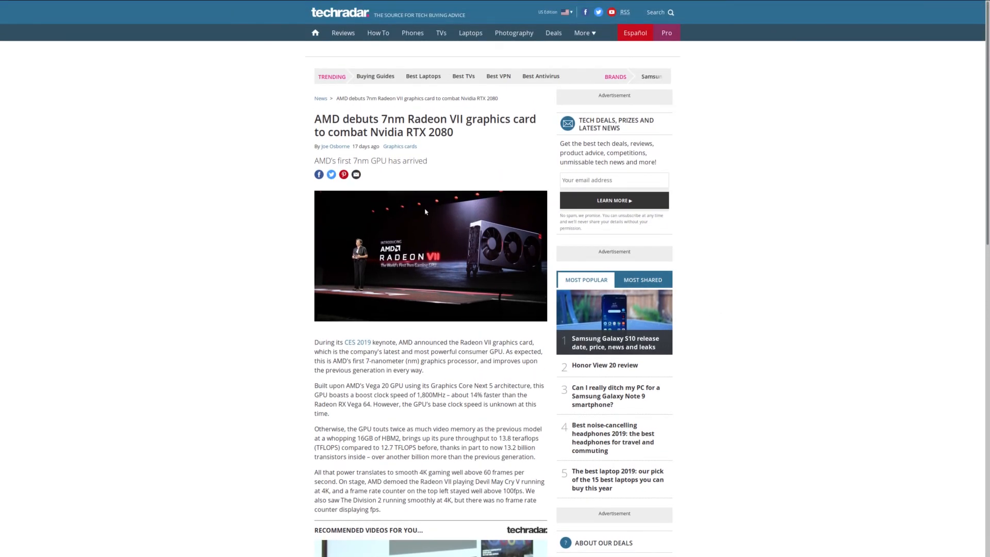
mouse_move(405, 209)
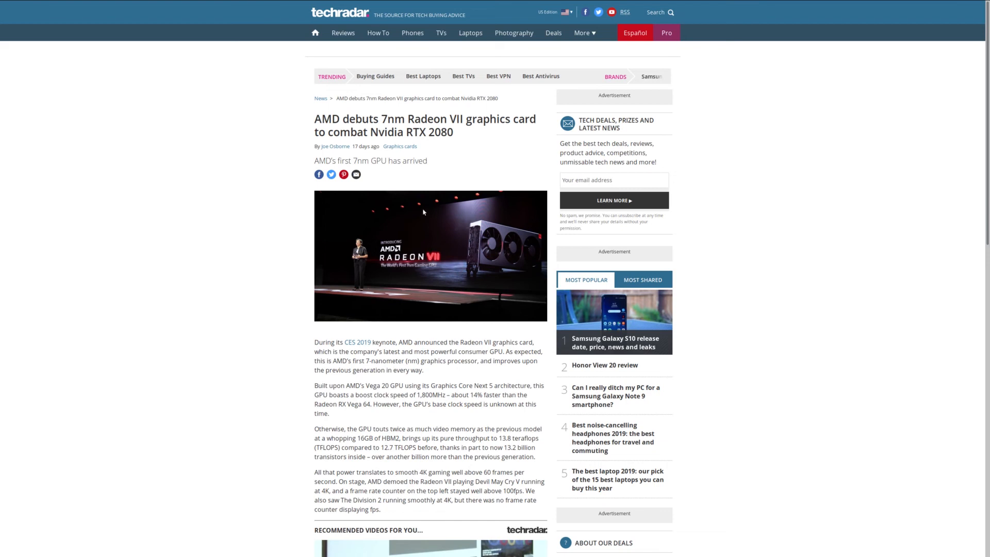
Return to DeepMind's homepage and scroll past the hero banner to milestones and latest AlphaStar news
left_click(208, 6)
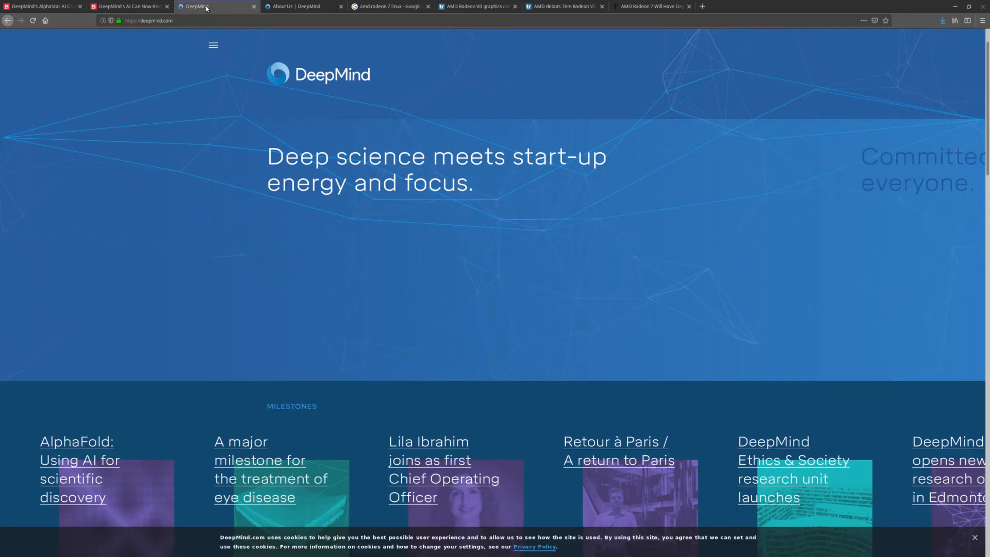
scroll("down", 3)
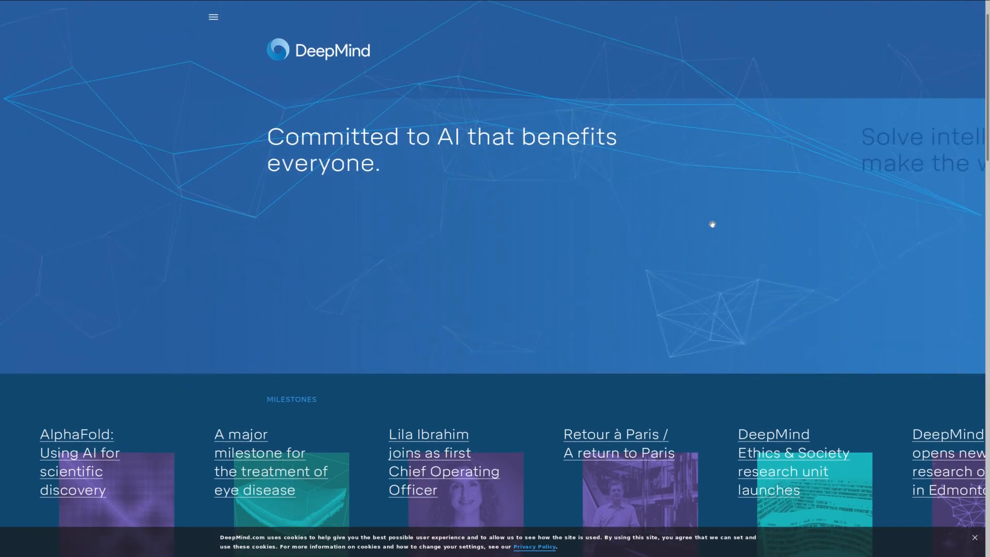
scroll("down", 3)
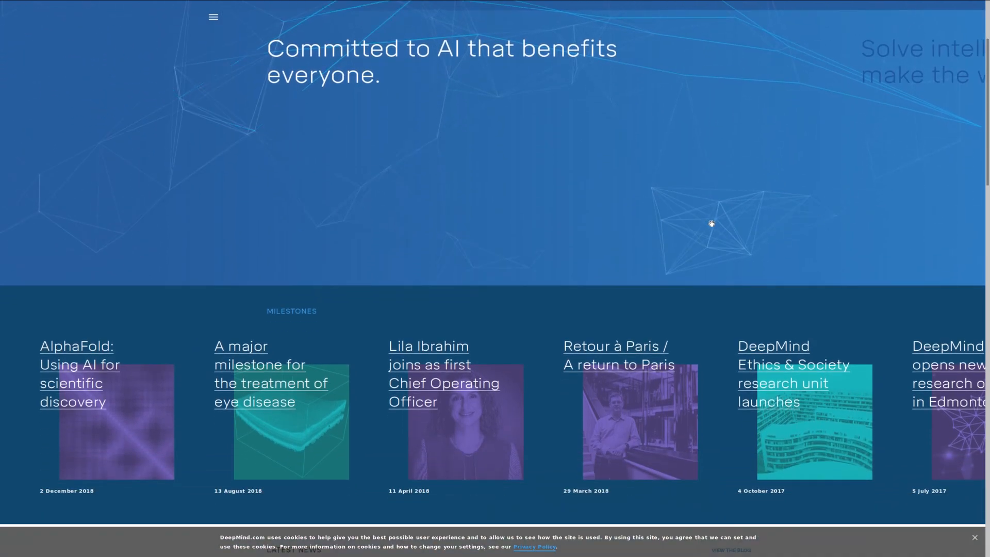
scroll("down", 3)
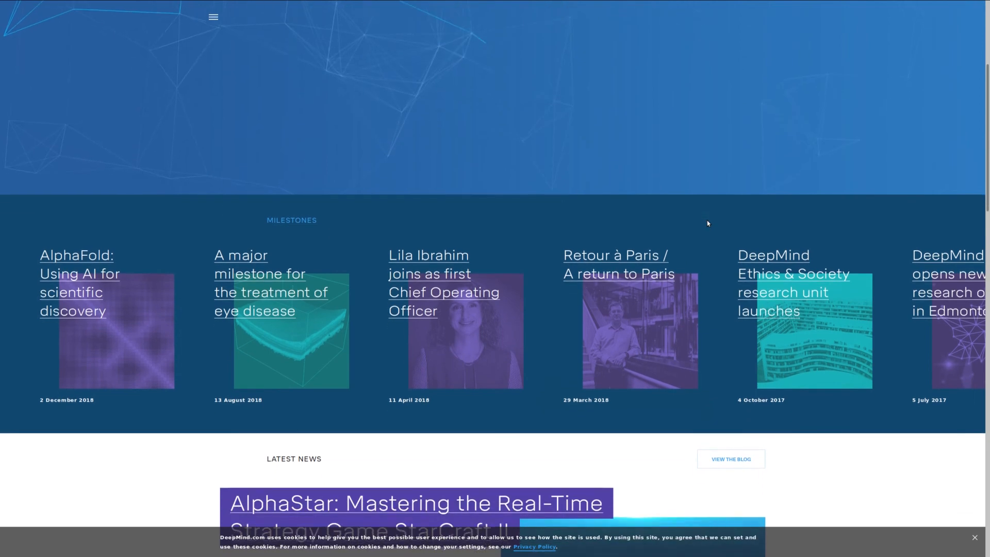